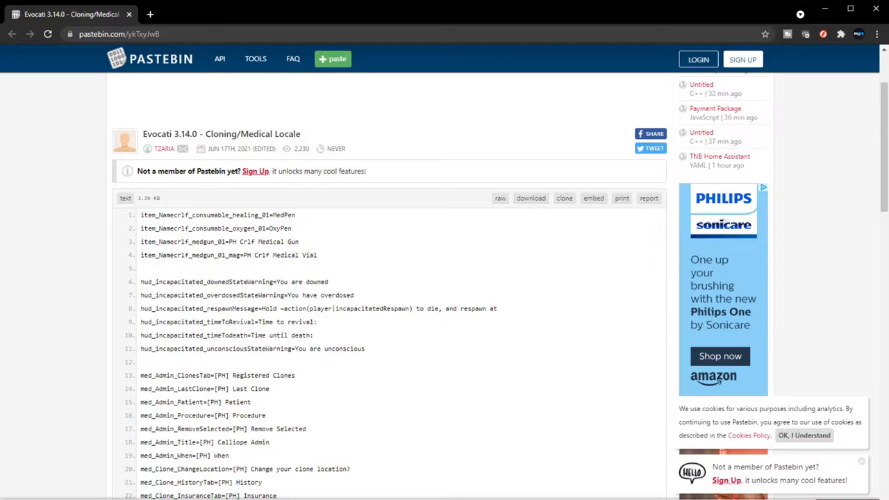
mouse_move(302, 241)
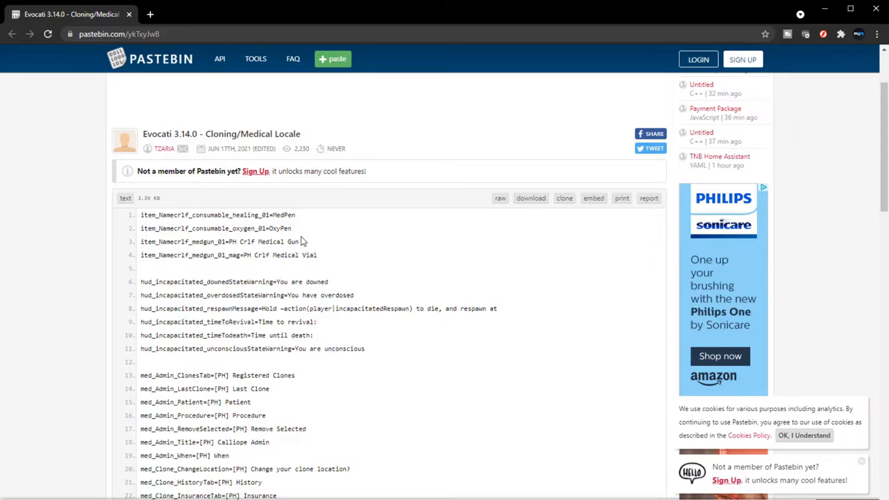
mouse_move(263, 253)
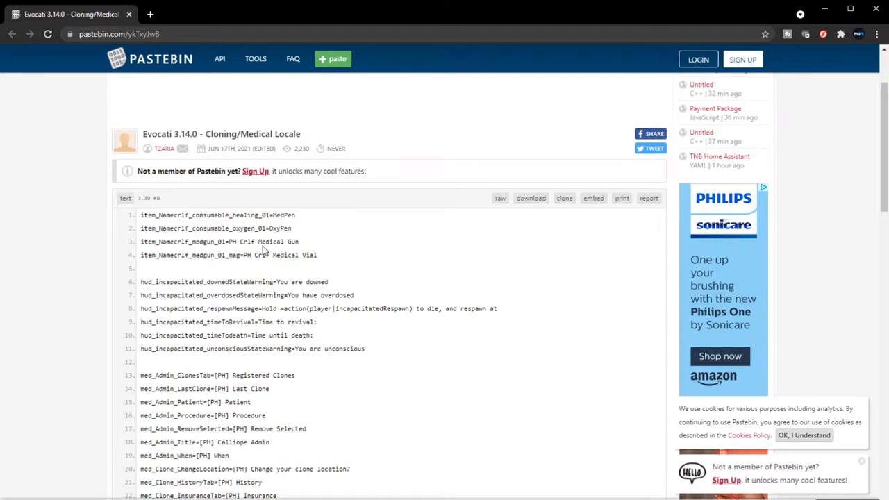
- Highlight the 'You are downed' warning on line 6, then 'You have overdosed' on line 7
double_click(262, 242)
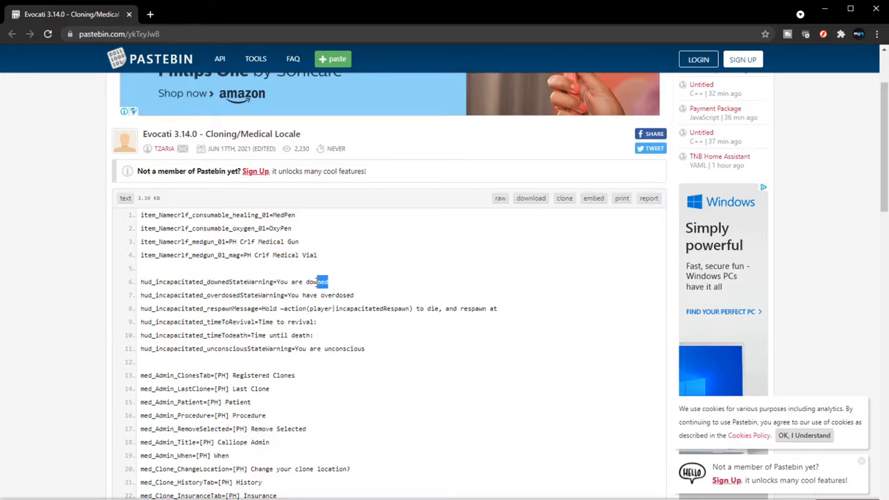
drag(326, 281, 277, 281)
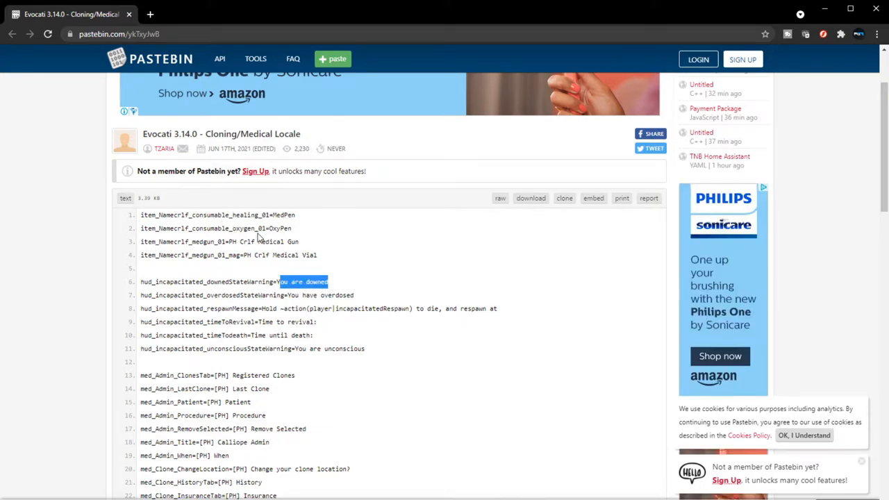
mouse_move(292, 282)
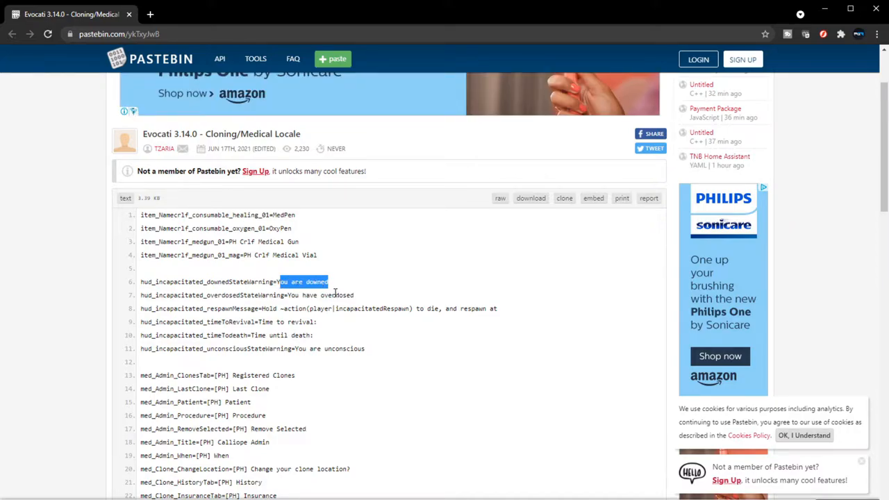
mouse_move(290, 295)
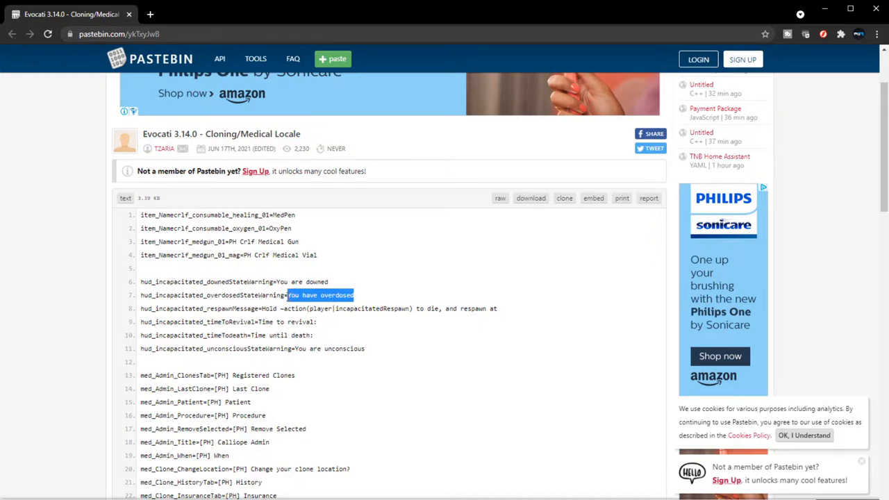
mouse_move(284, 310)
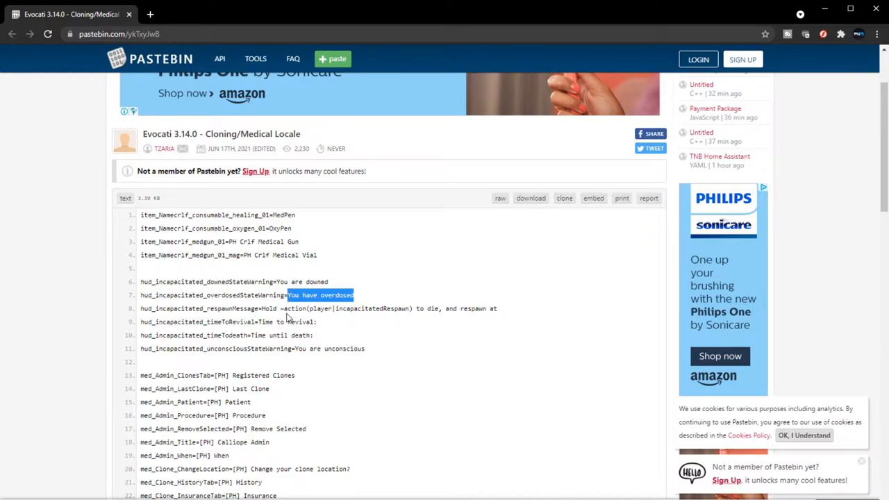
mouse_move(354, 313)
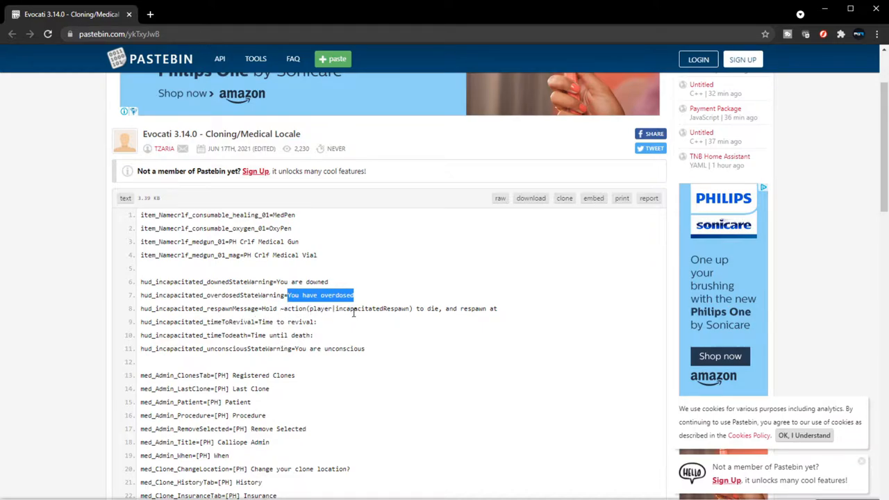
mouse_move(428, 312)
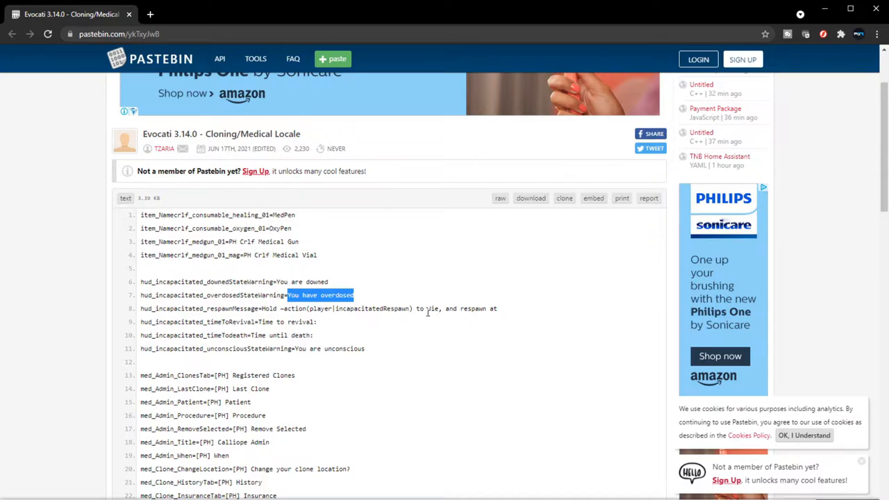
mouse_move(514, 314)
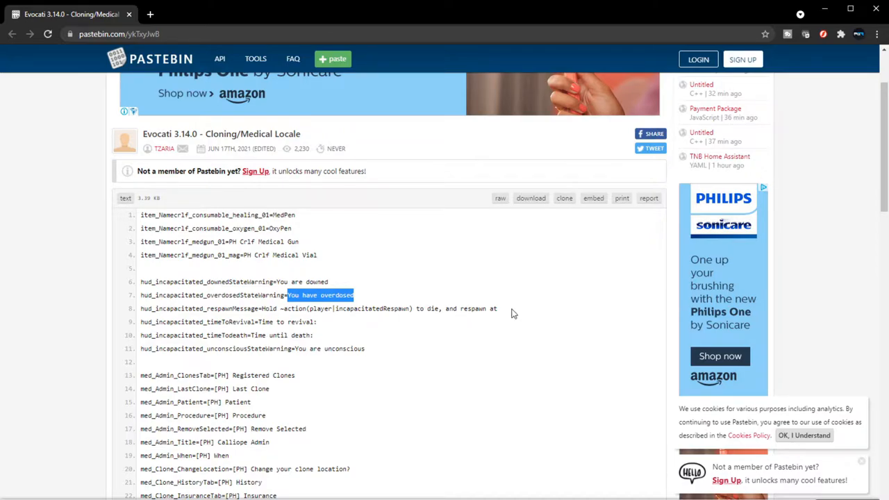
- Highlight the 'Time to revival' and 'Time until death' values on lines 9 and 10
scroll(down, 3)
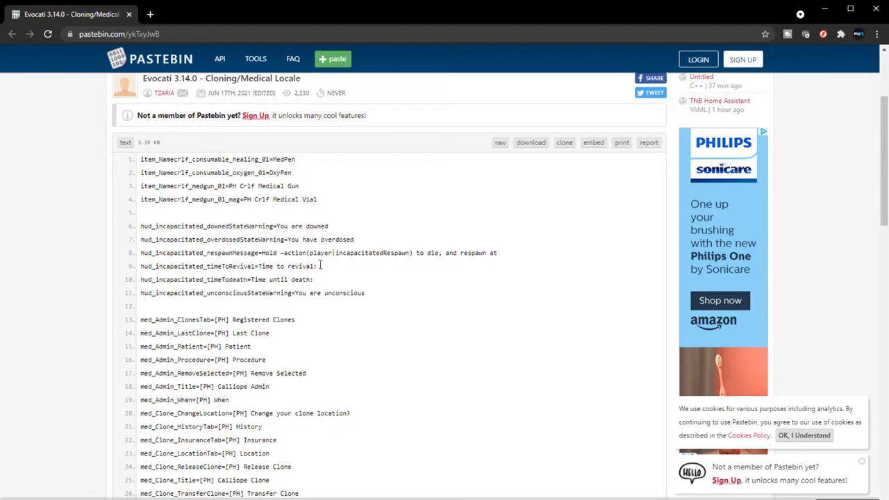
mouse_move(302, 250)
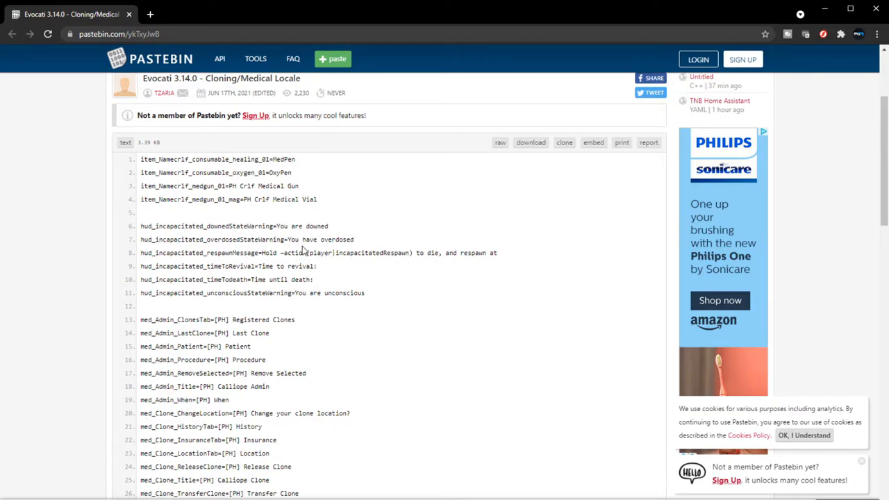
mouse_move(310, 269)
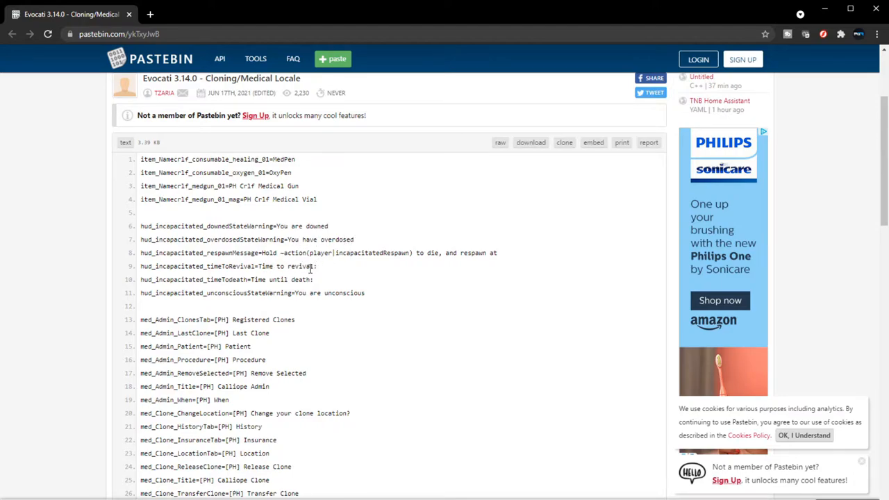
mouse_move(318, 287)
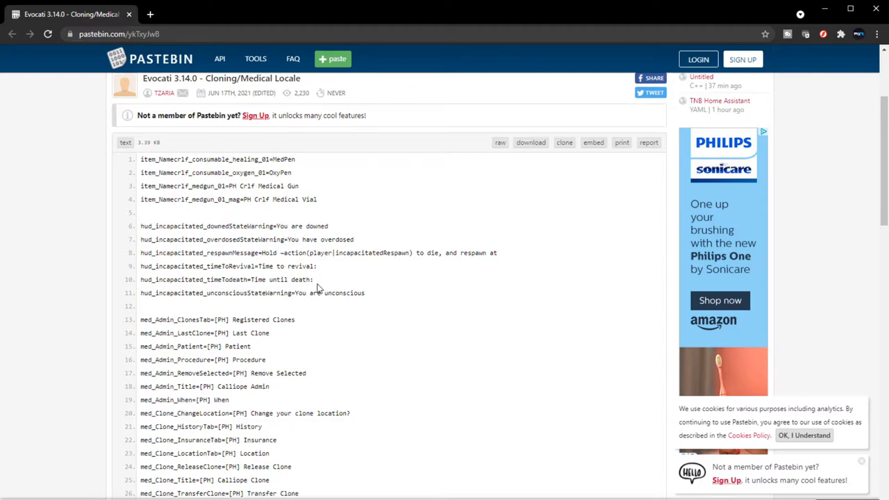
double_click(278, 266)
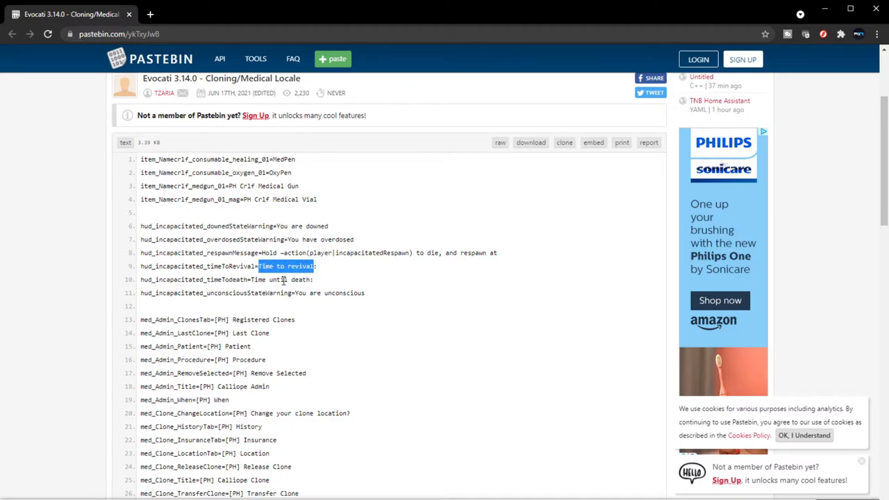
double_click(267, 279)
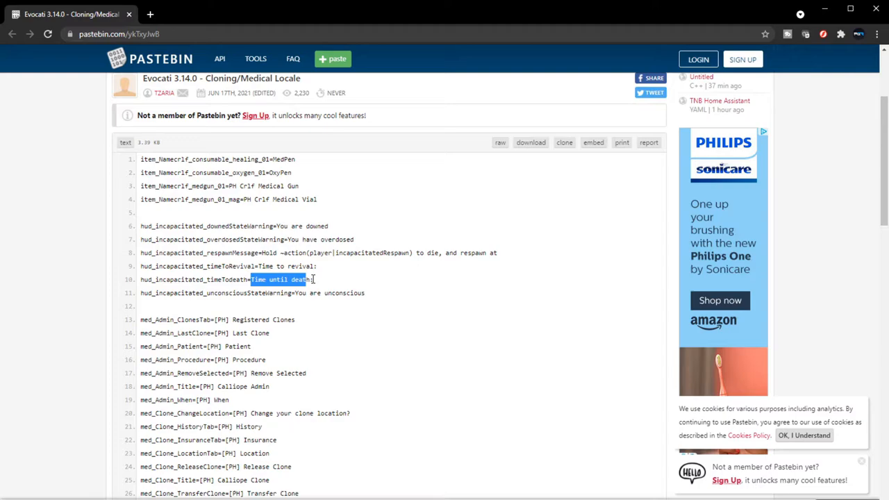
- Select the full 'You are unconscious' warning on line 11
scroll(up, 3)
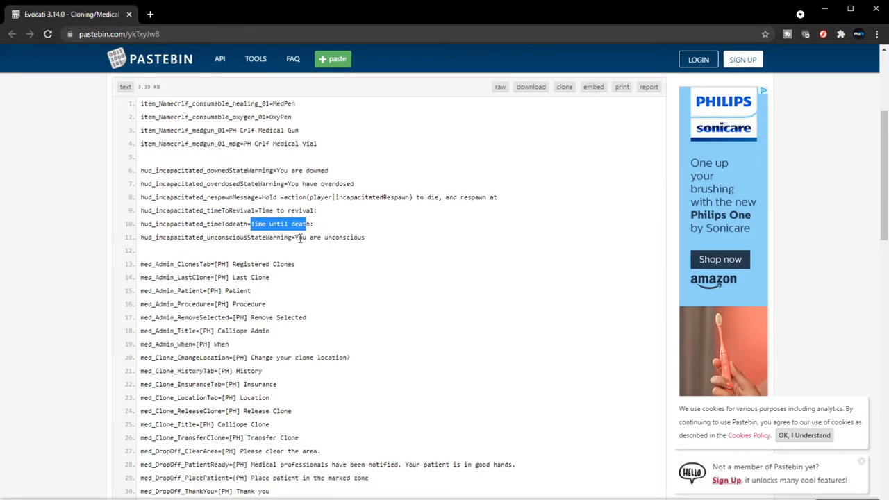
double_click(330, 237)
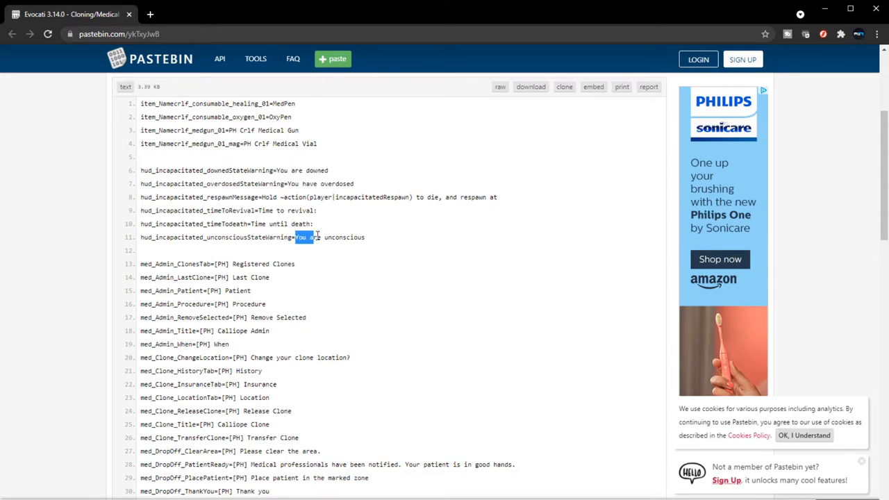
drag(299, 237, 364, 237)
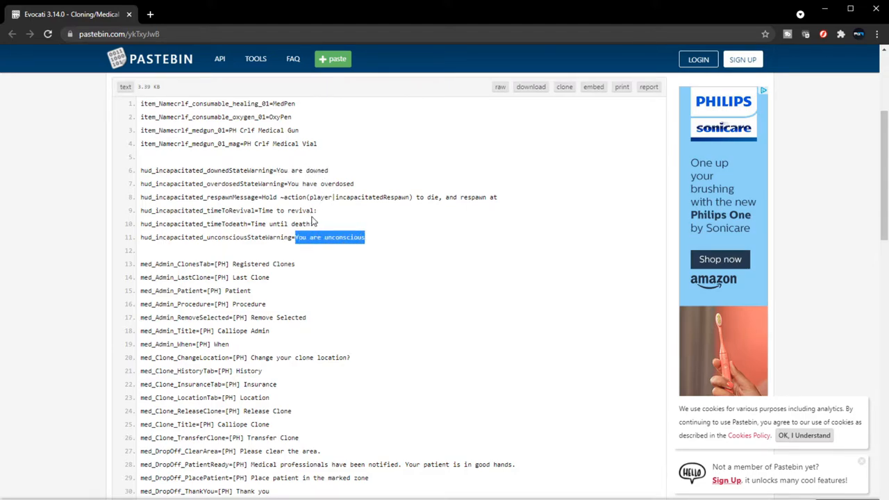
- Highlight 'Registered Clones' on line 13 and 'Last Clone' on line 14, then deselect
scroll(down, 3)
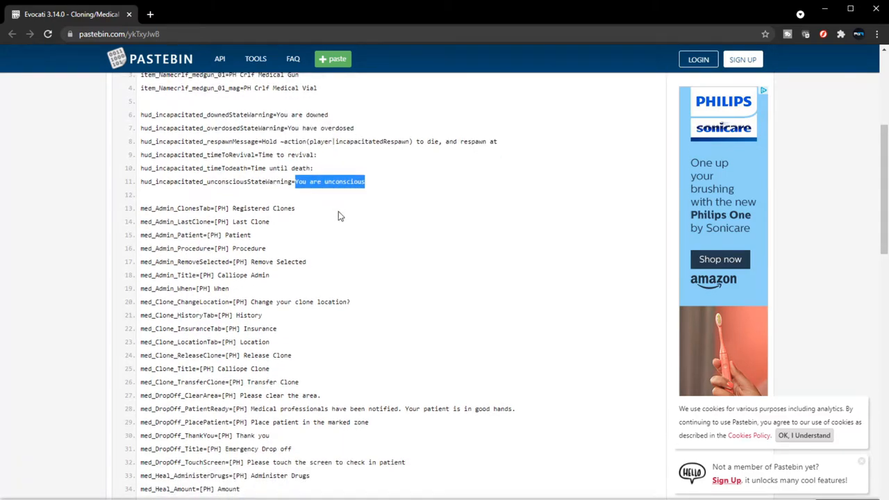
mouse_move(338, 211)
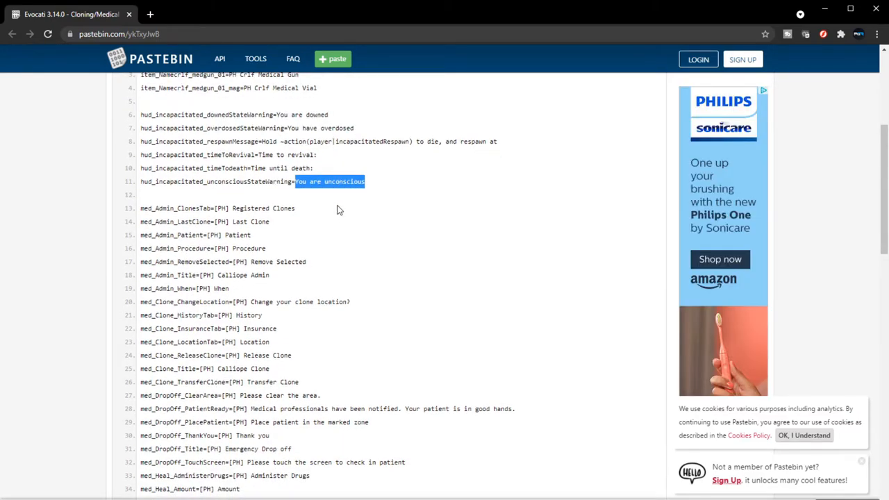
mouse_move(292, 210)
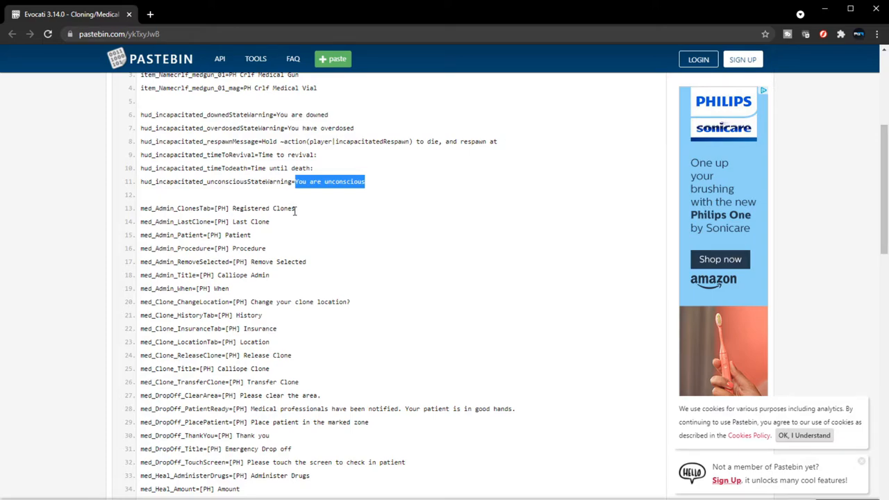
double_click(250, 208)
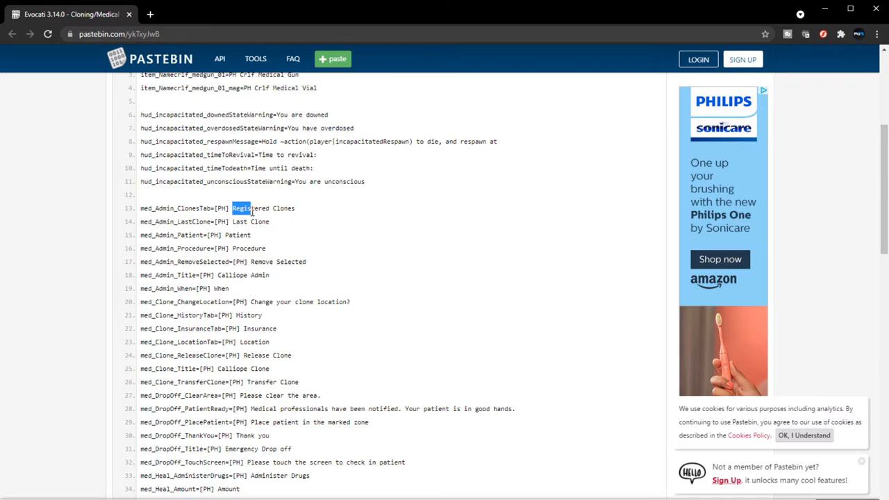
double_click(262, 208)
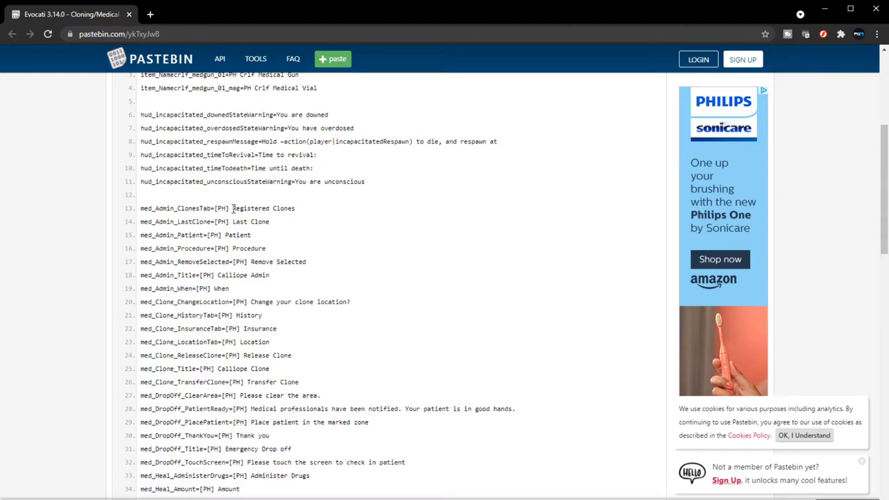
double_click(263, 207)
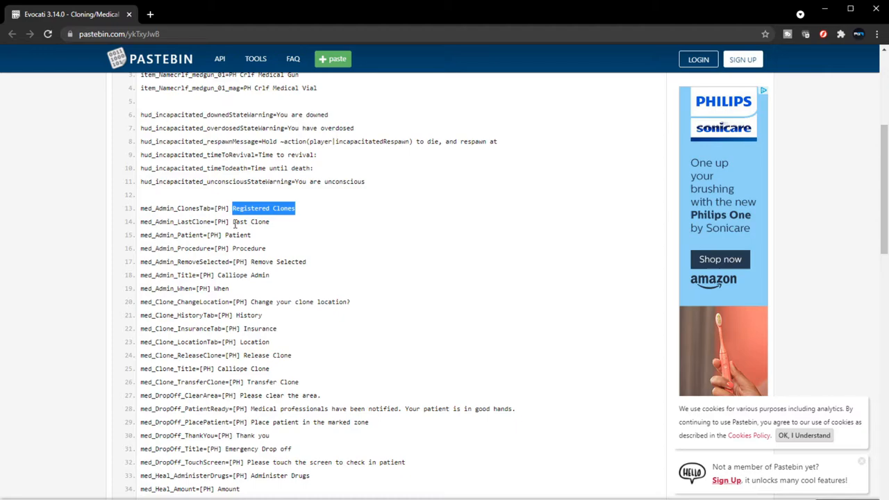
double_click(250, 221)
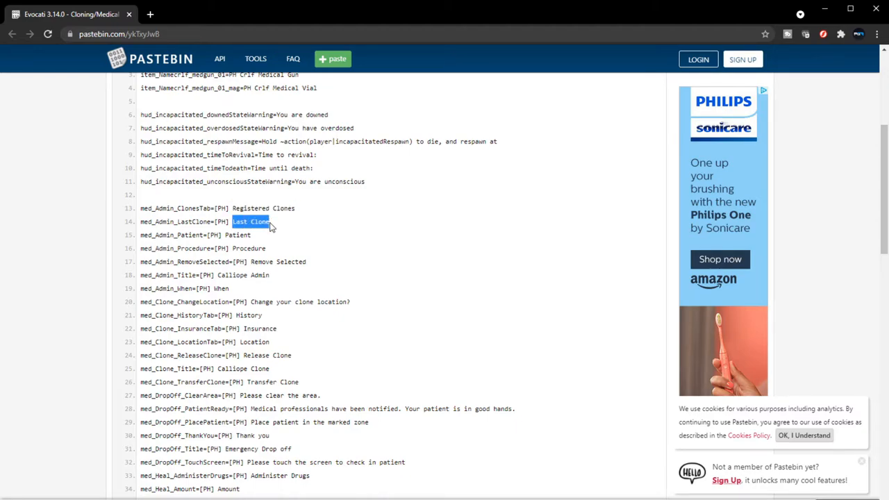
click(226, 235)
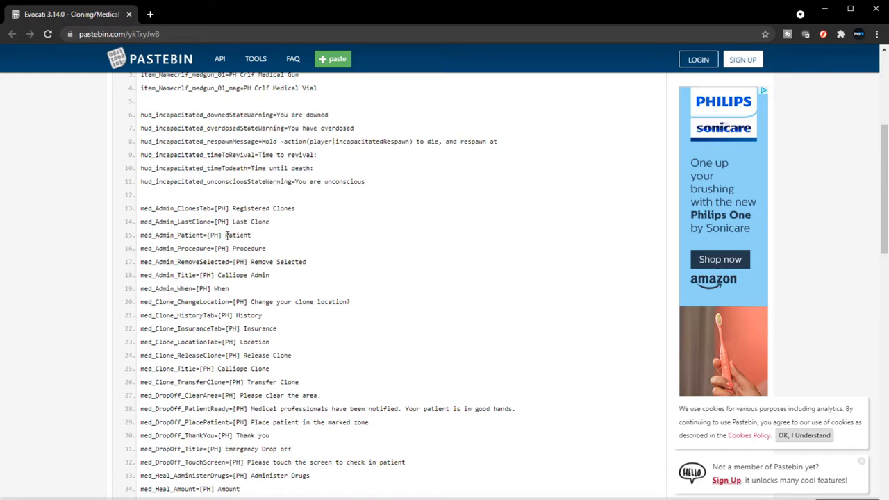
double_click(252, 248)
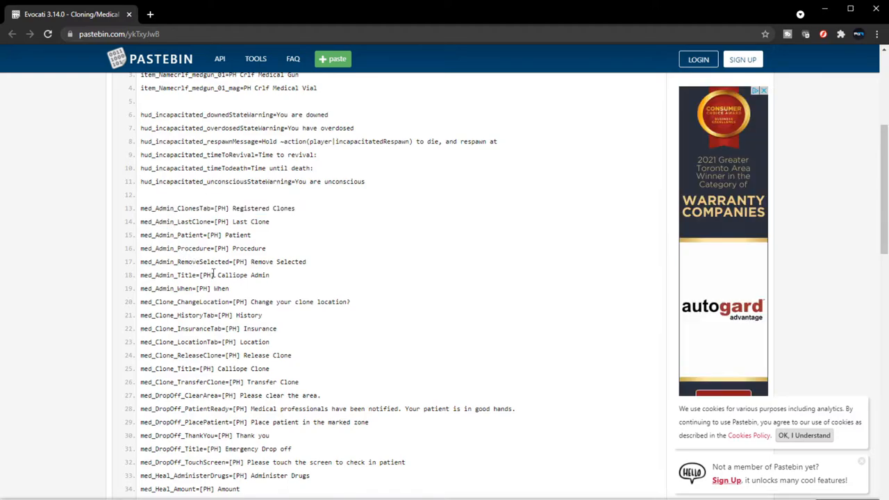
- Highlight 'Change your clone location?' on line 20, then 'Insurance' on line 22
scroll(down, 3)
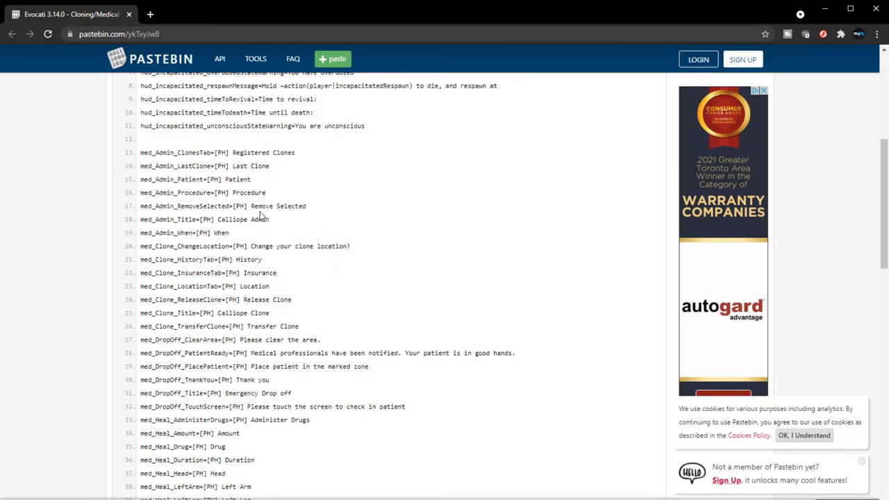
mouse_move(258, 201)
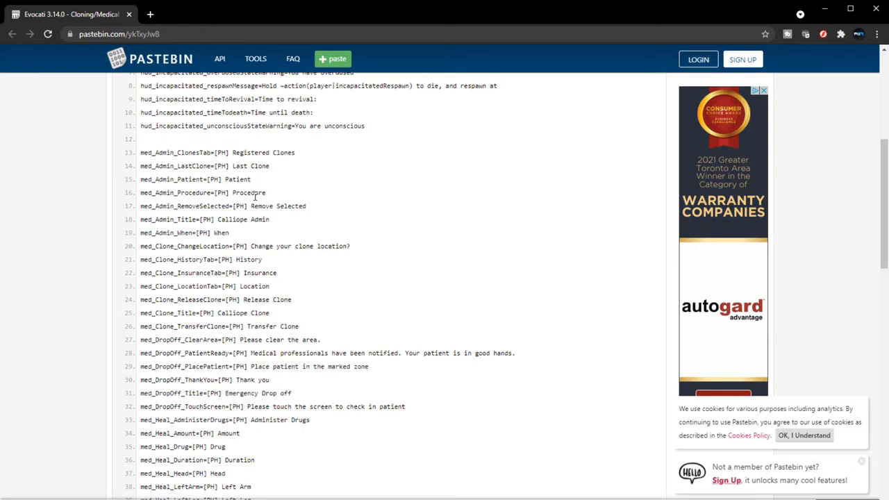
mouse_move(278, 210)
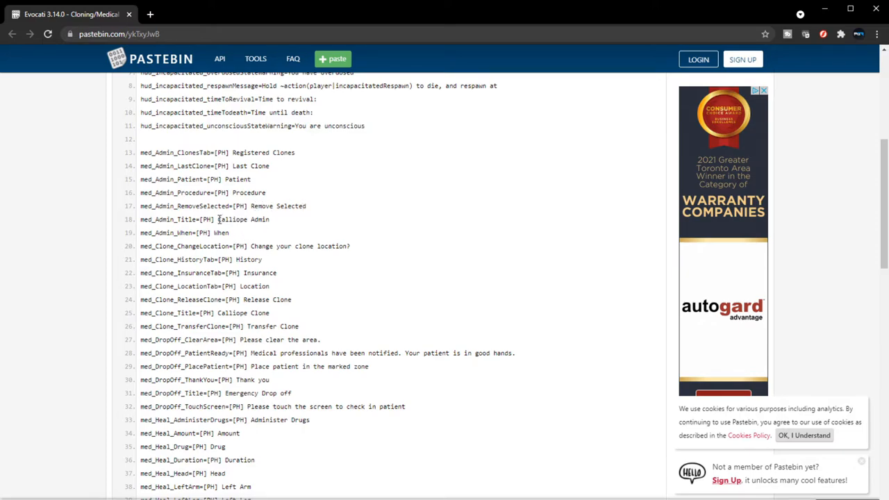
double_click(243, 220)
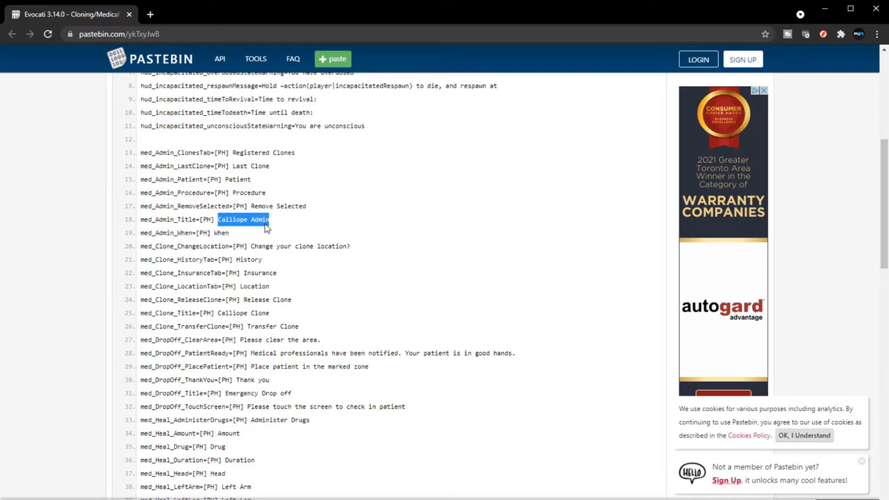
mouse_move(220, 235)
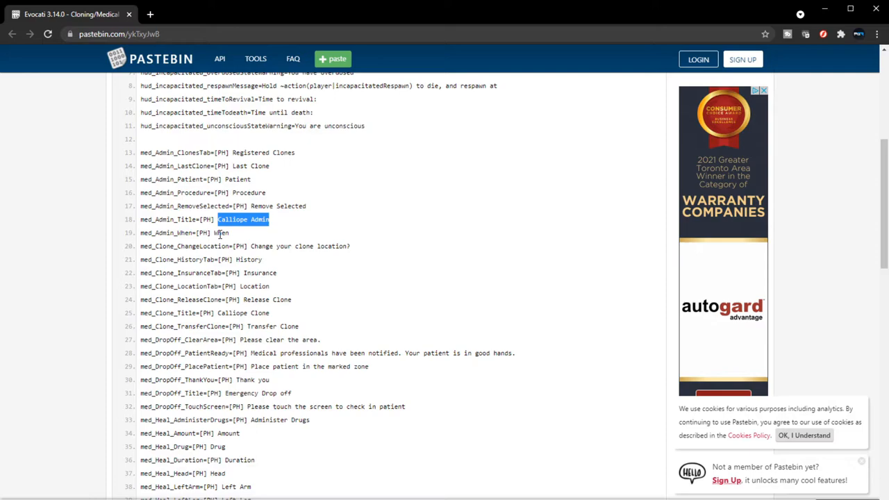
mouse_move(232, 259)
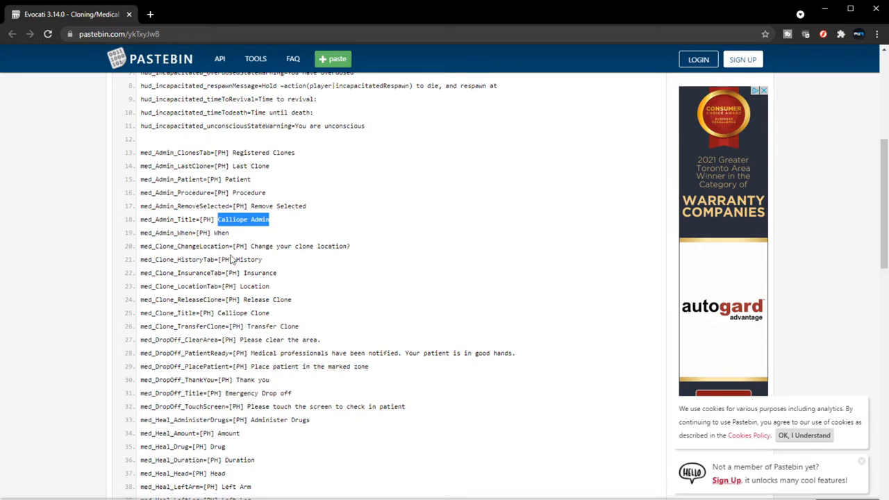
mouse_move(350, 260)
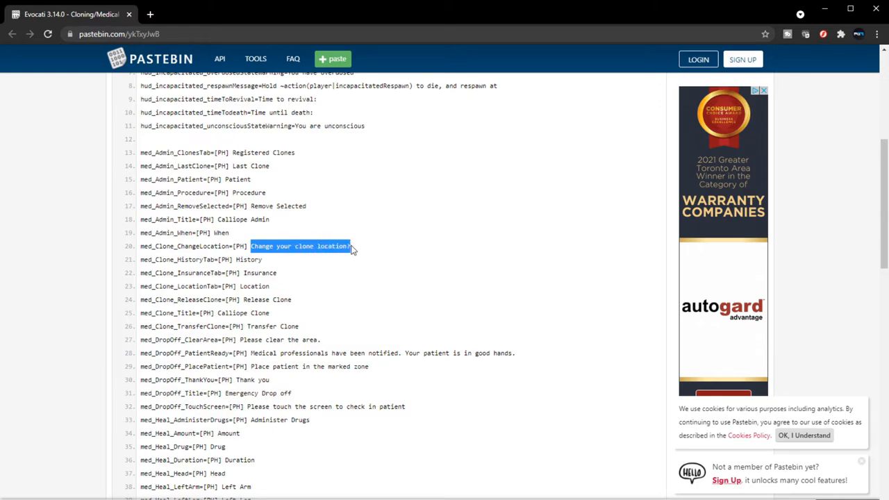
mouse_move(340, 260)
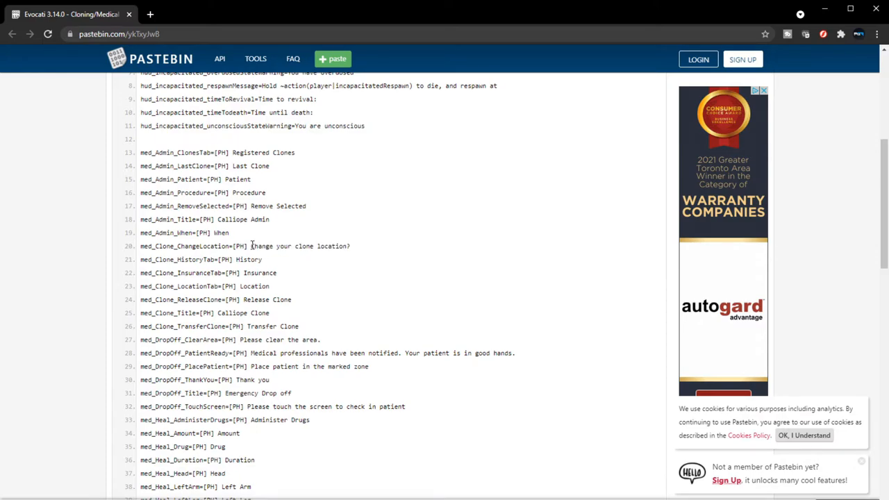
double_click(299, 246)
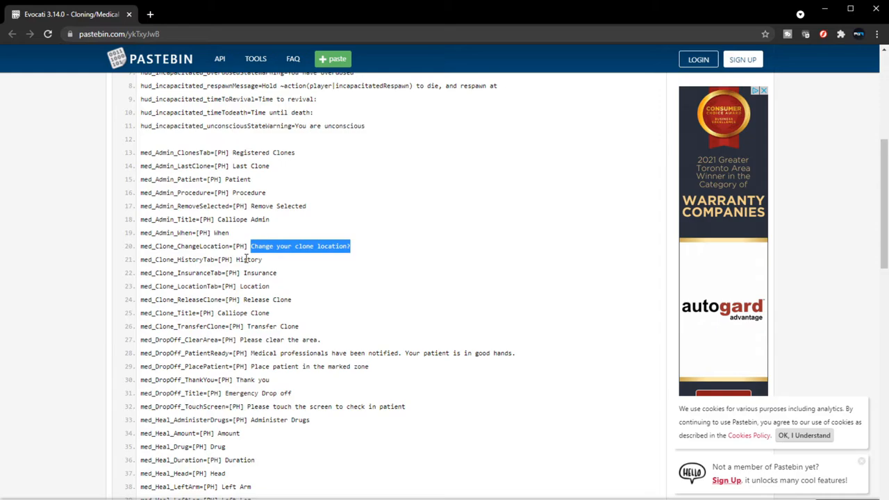
mouse_move(312, 267)
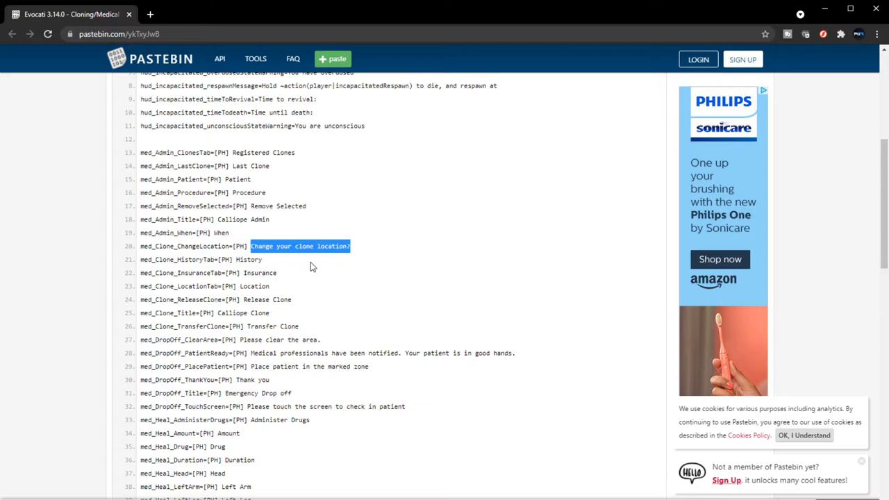
mouse_move(241, 272)
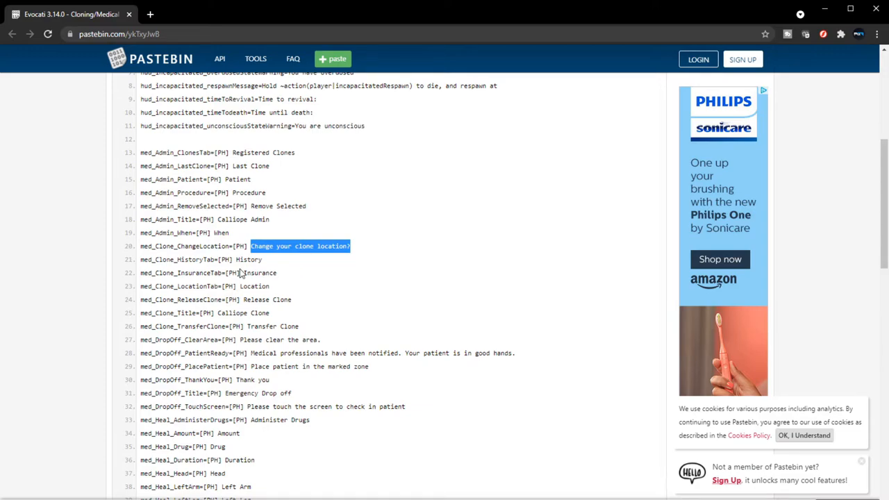
double_click(260, 272)
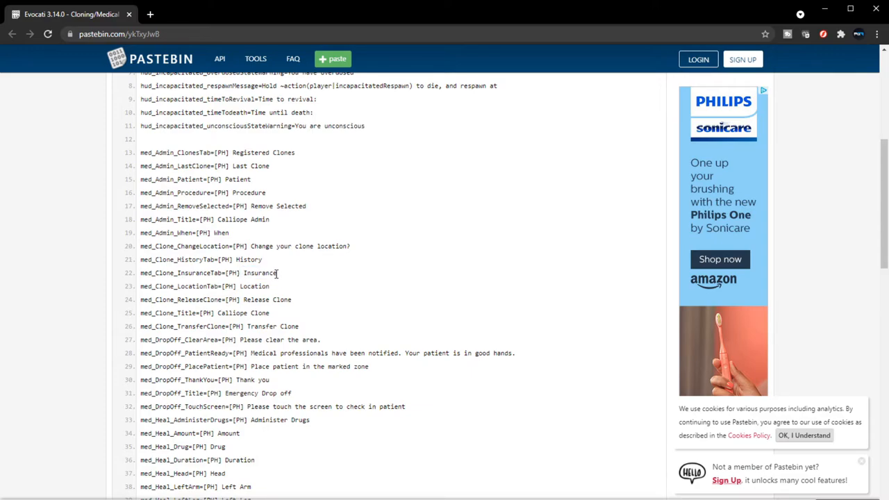
double_click(261, 272)
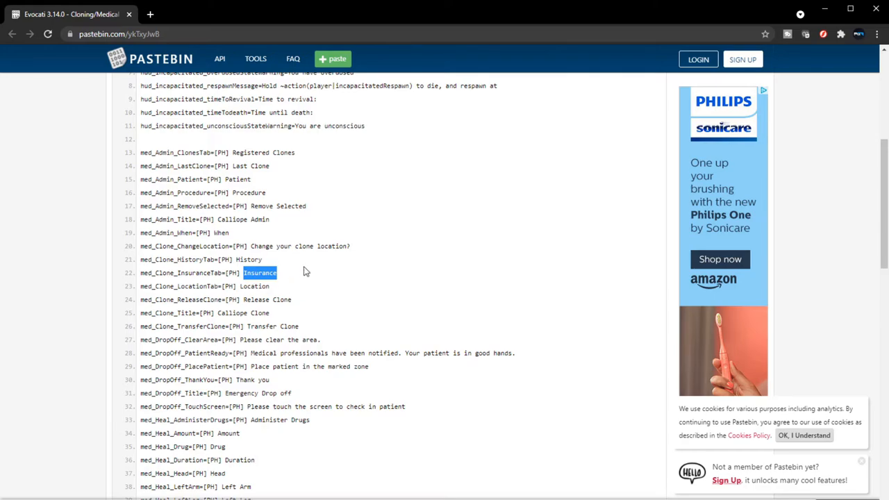
- Clear the Insurance highlight and select the patient-ready message on line 28
scroll(down, 3)
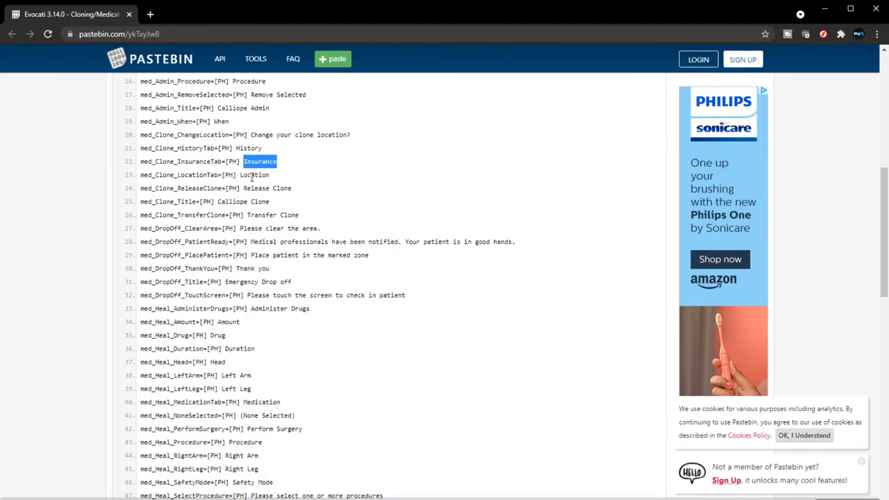
mouse_move(271, 189)
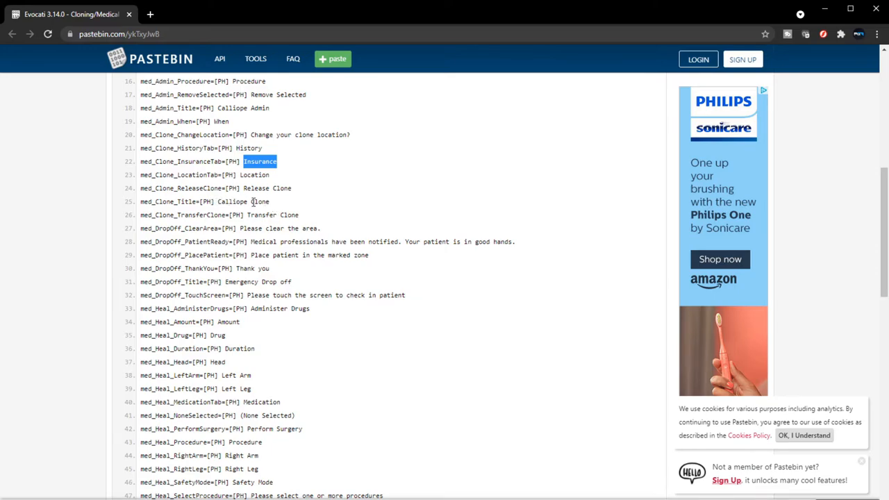
double_click(243, 201)
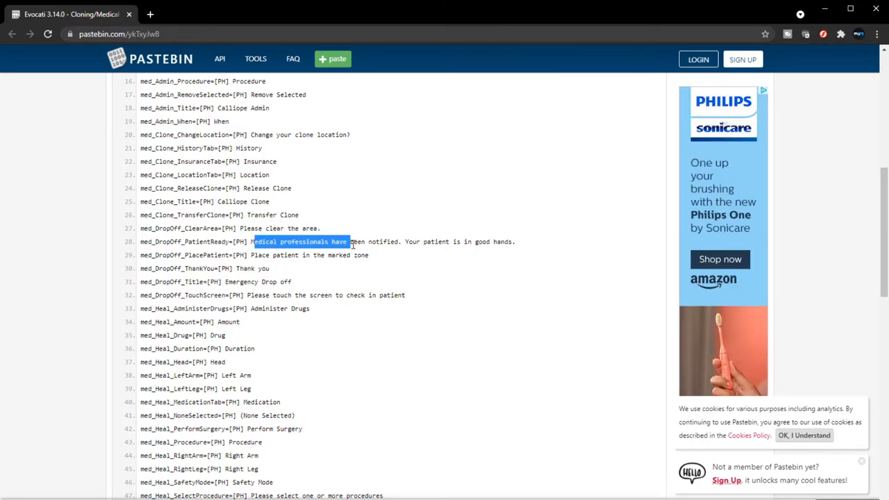
drag(347, 241, 406, 242)
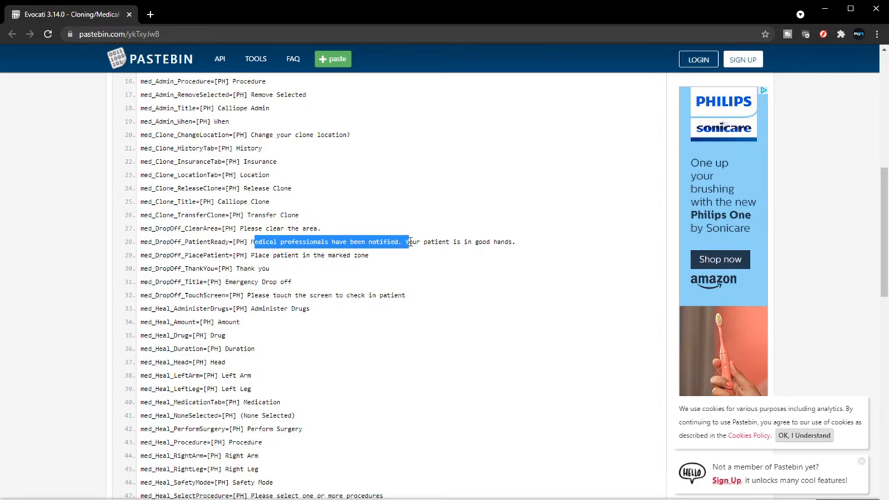
drag(403, 241, 488, 241)
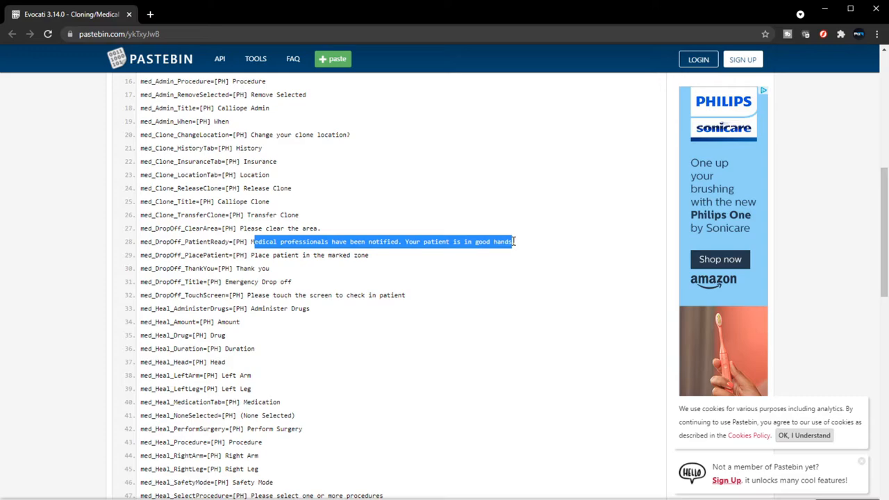
click(527, 245)
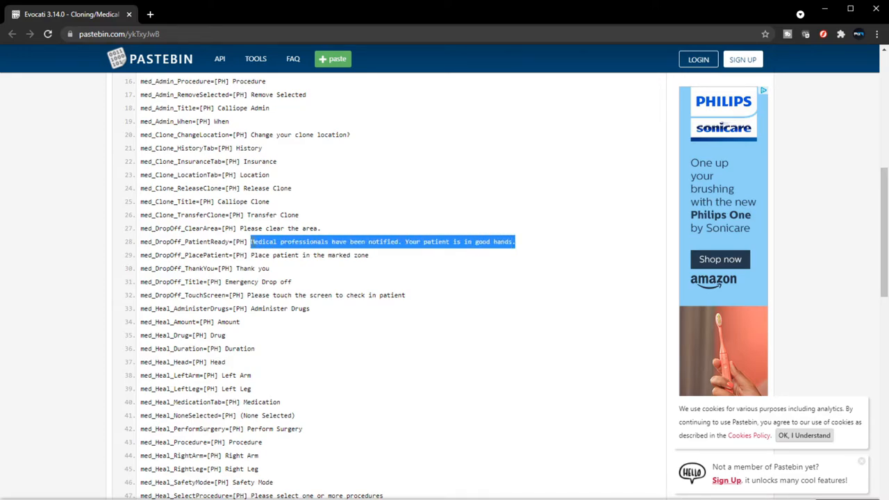
- Reselect 'Medical professionals have been notified. Your patient is in good hands.' with and without [PH]
click(382, 242)
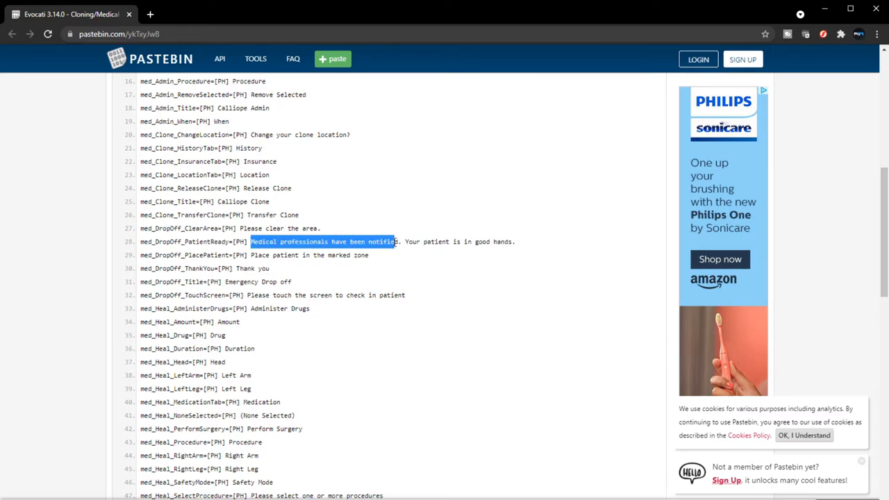
drag(392, 241, 490, 241)
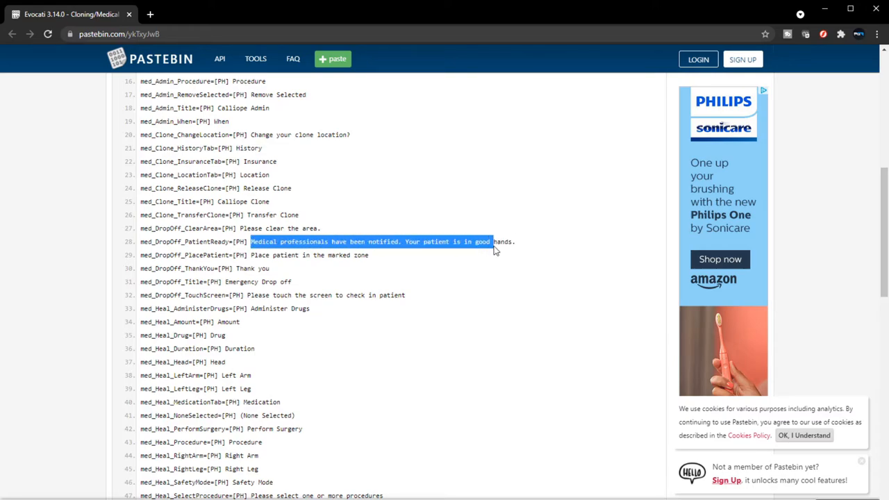
drag(489, 242, 514, 242)
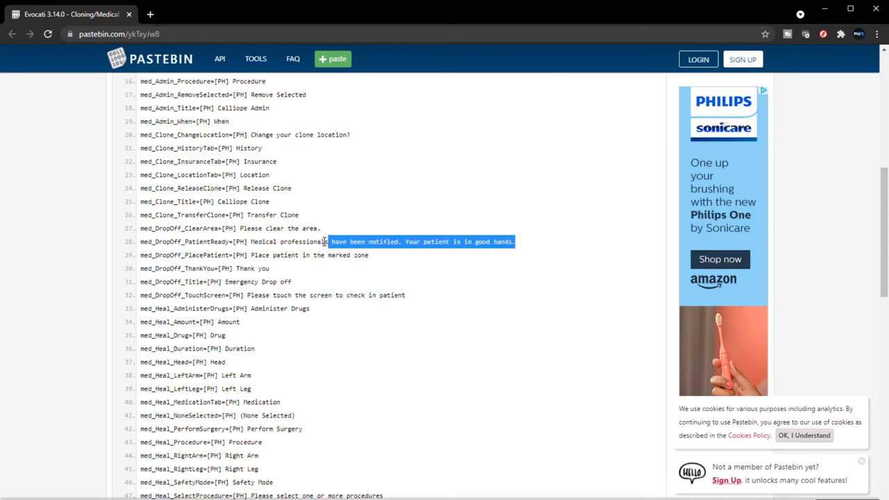
drag(323, 241, 251, 241)
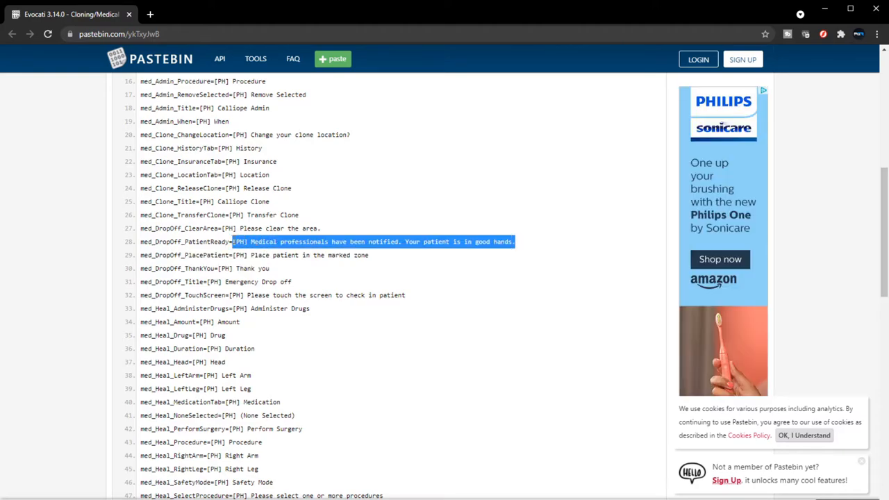
drag(232, 242, 141, 242)
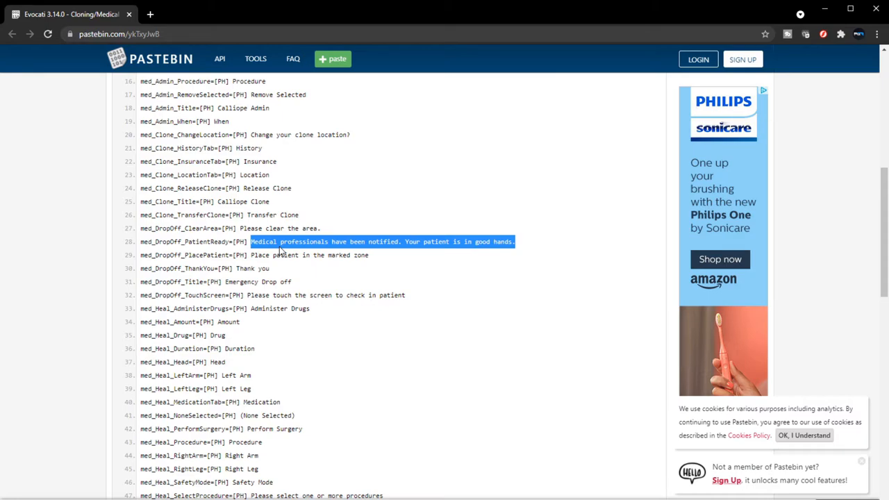
mouse_move(340, 267)
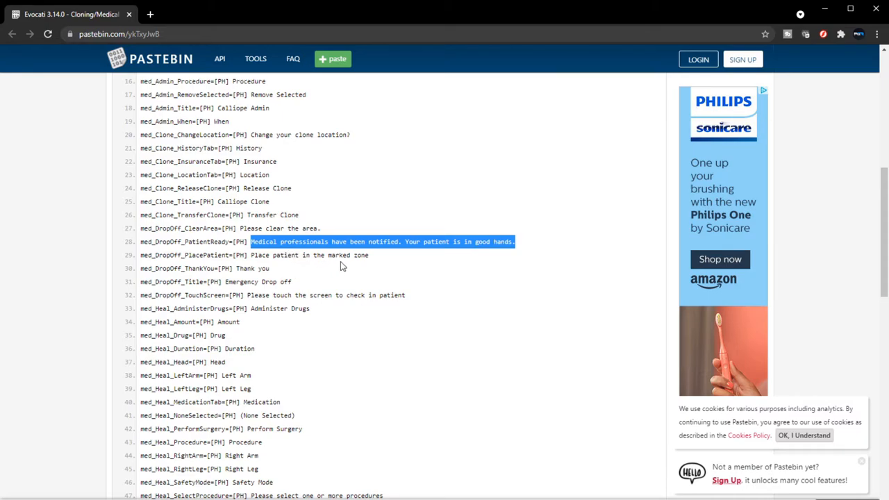
mouse_move(248, 254)
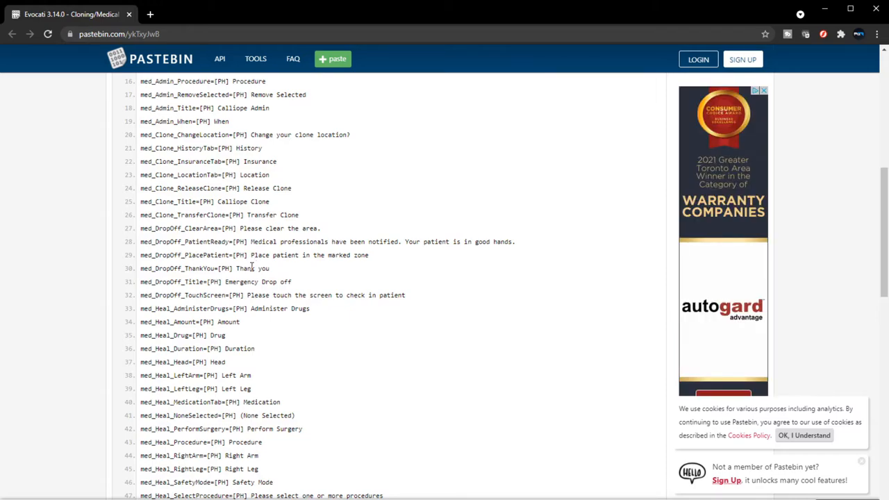
- Bring the med_Heal lines into view and highlight 'Perform Surgery' on line 42
scroll(down, 3)
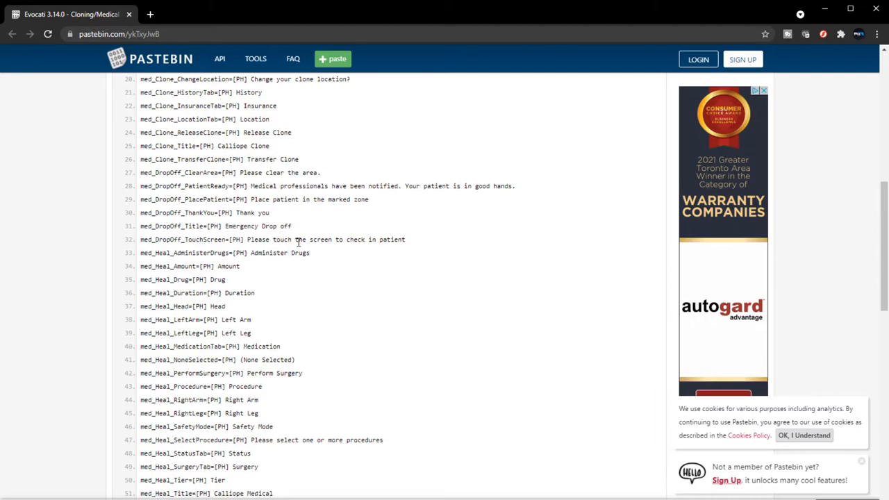
mouse_move(402, 241)
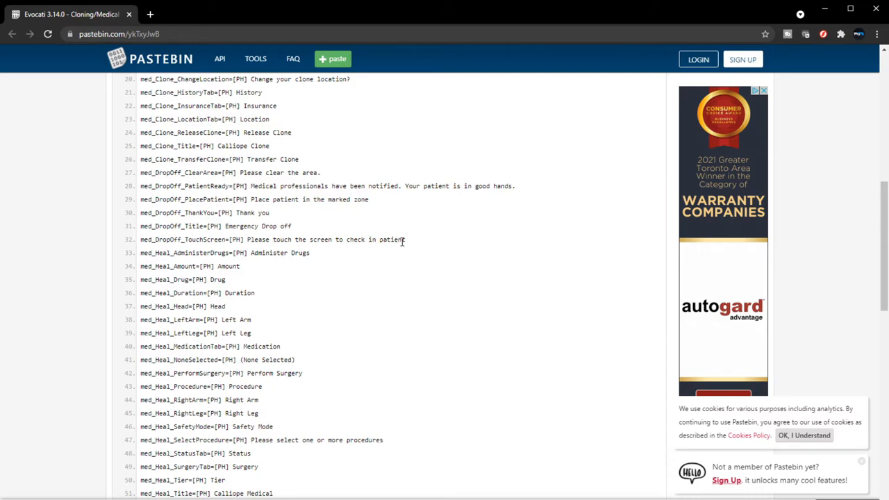
mouse_move(252, 239)
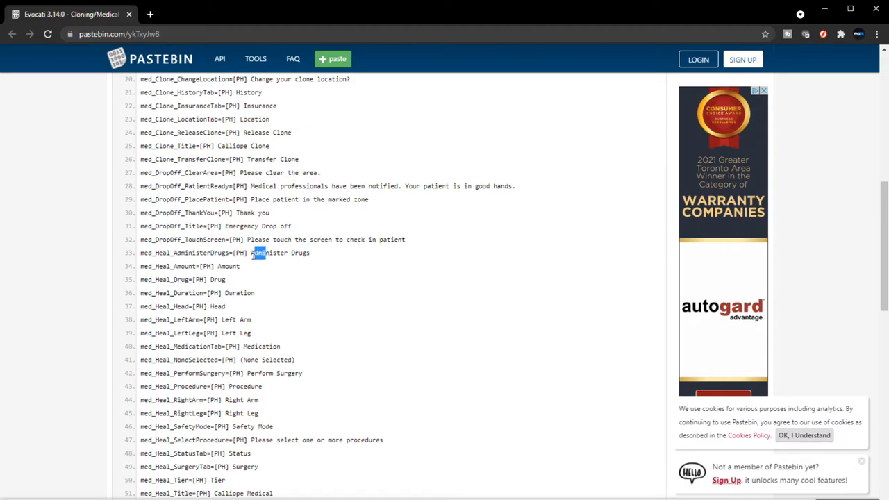
double_click(278, 253)
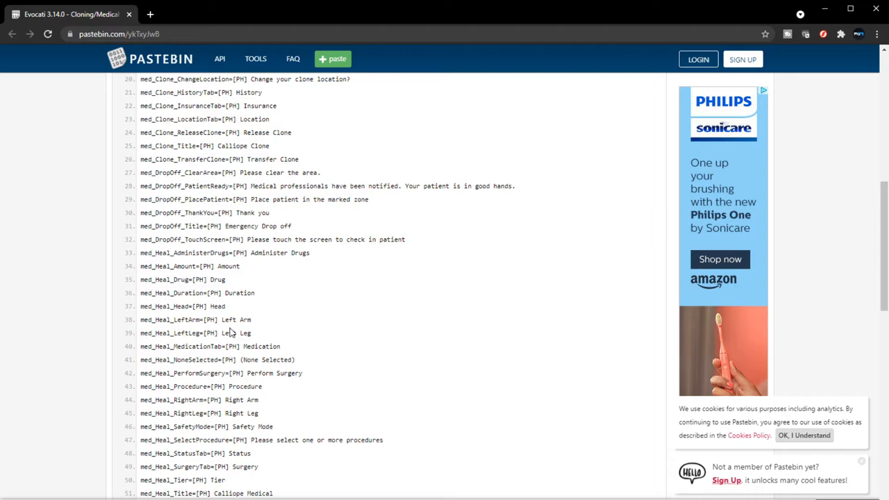
mouse_move(235, 334)
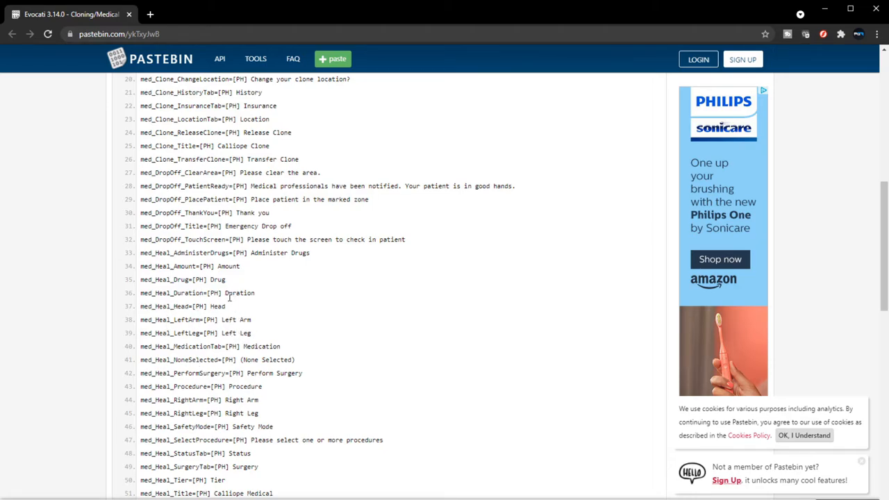
mouse_move(250, 346)
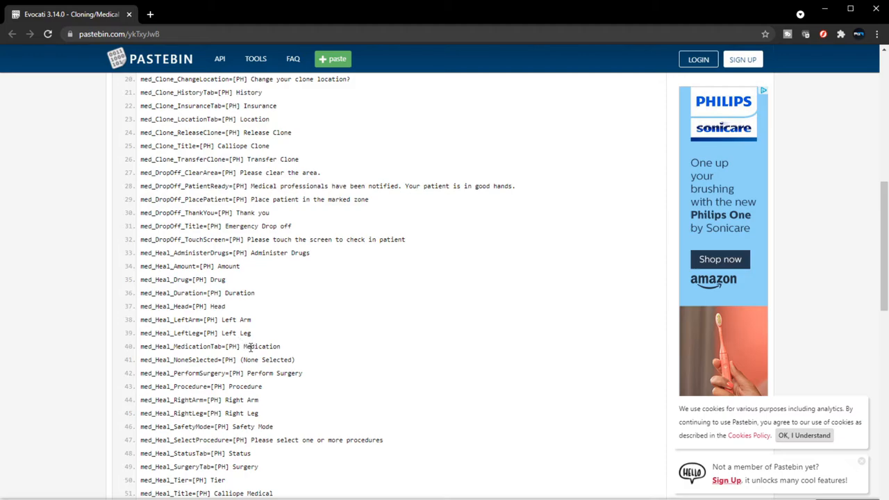
mouse_move(270, 373)
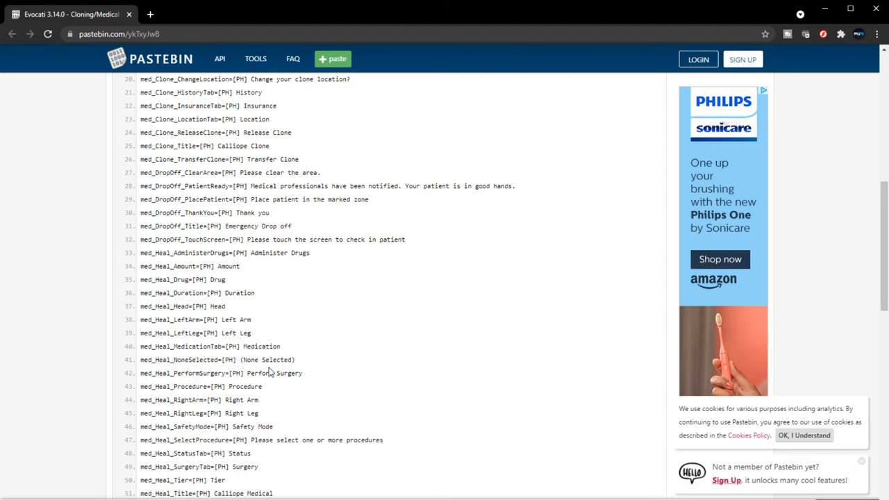
mouse_move(278, 374)
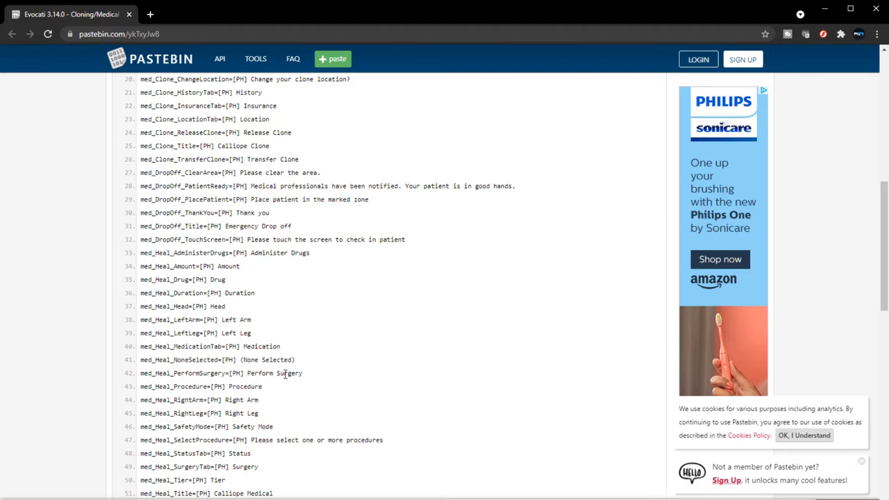
double_click(274, 373)
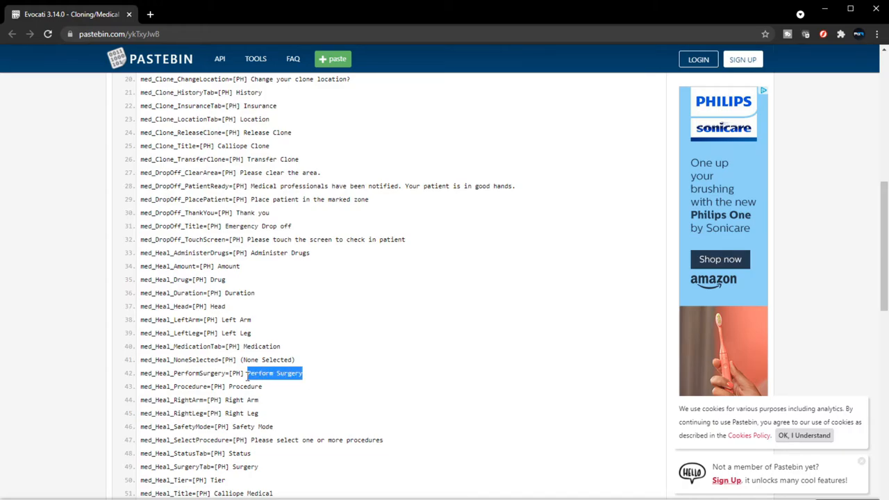
- Highlight 'Procedure', 'Please select one or more procedures', then 'Calliope Medical' on line 51
scroll(down, 3)
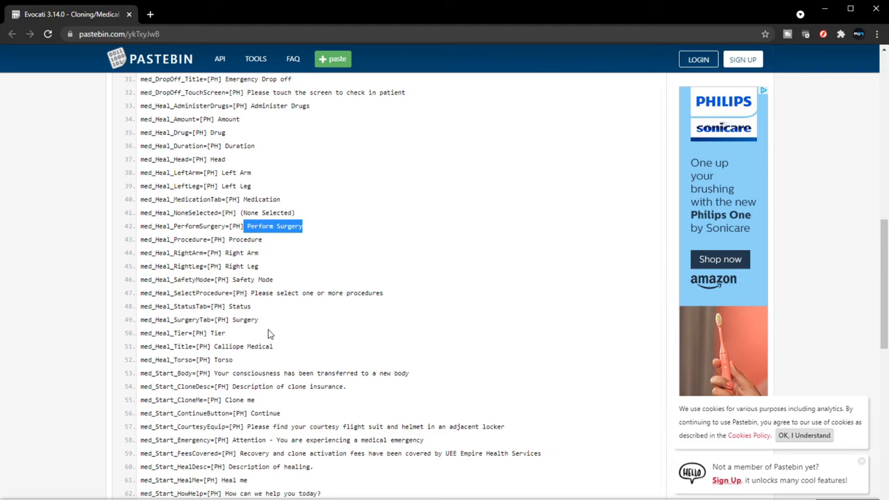
scroll(down, 3)
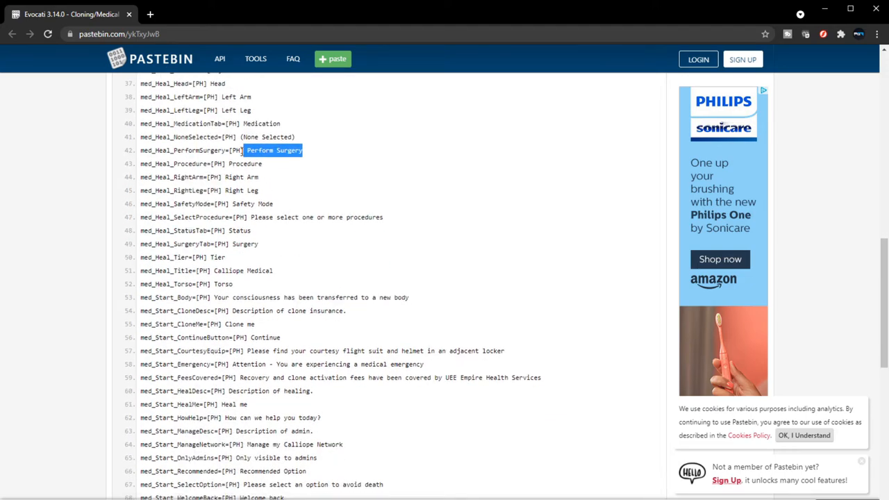
double_click(245, 163)
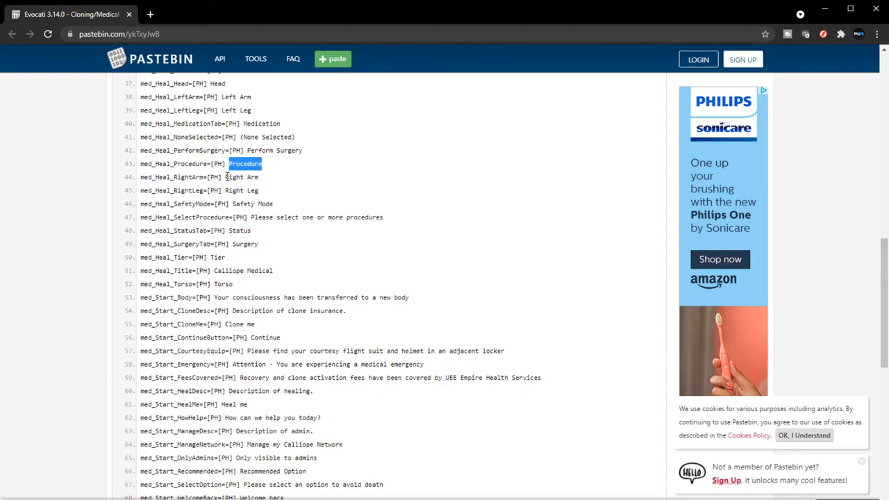
mouse_move(239, 193)
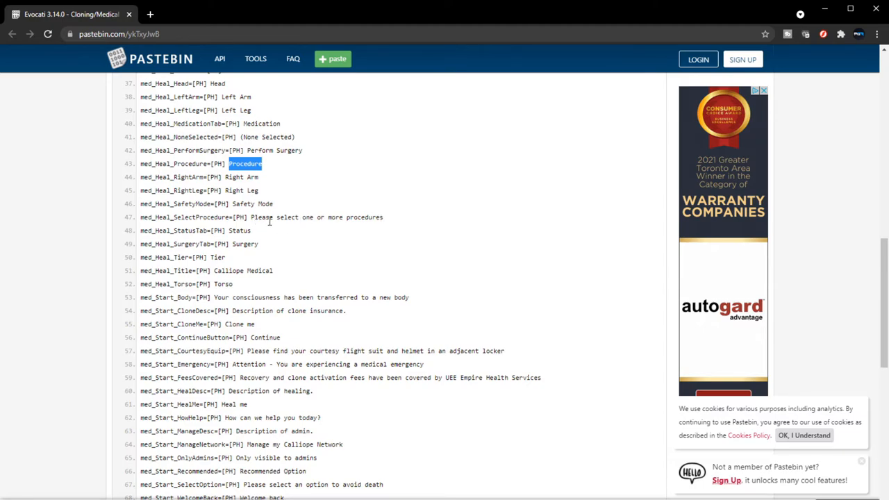
double_click(316, 216)
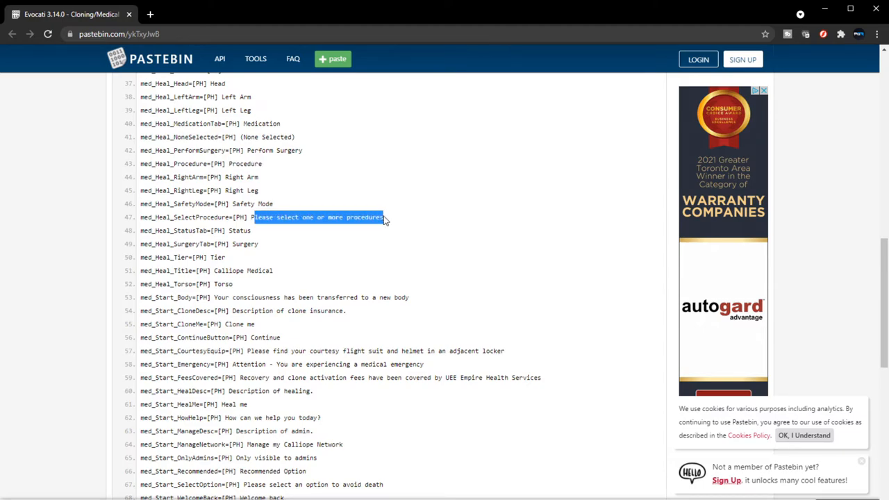
click(247, 237)
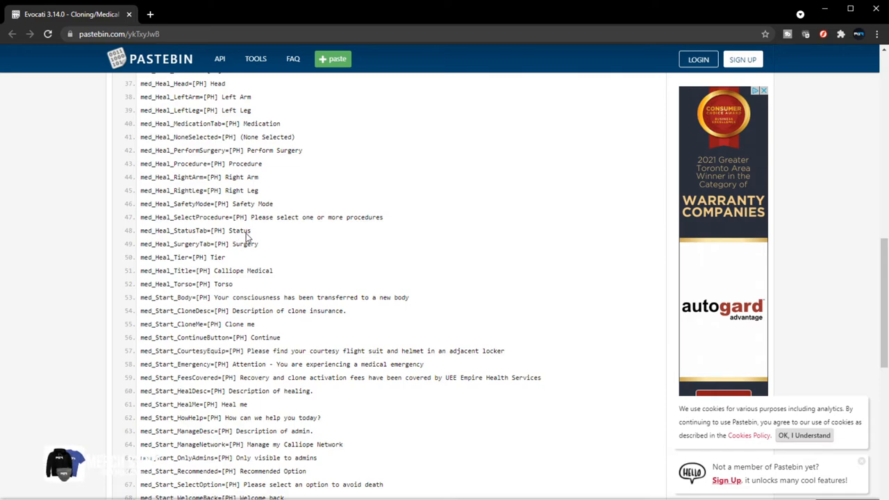
mouse_move(253, 218)
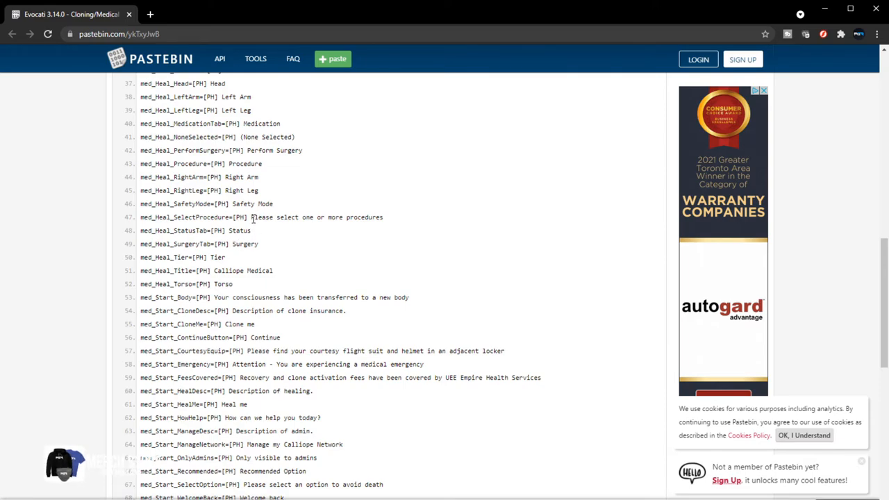
scroll(down, 3)
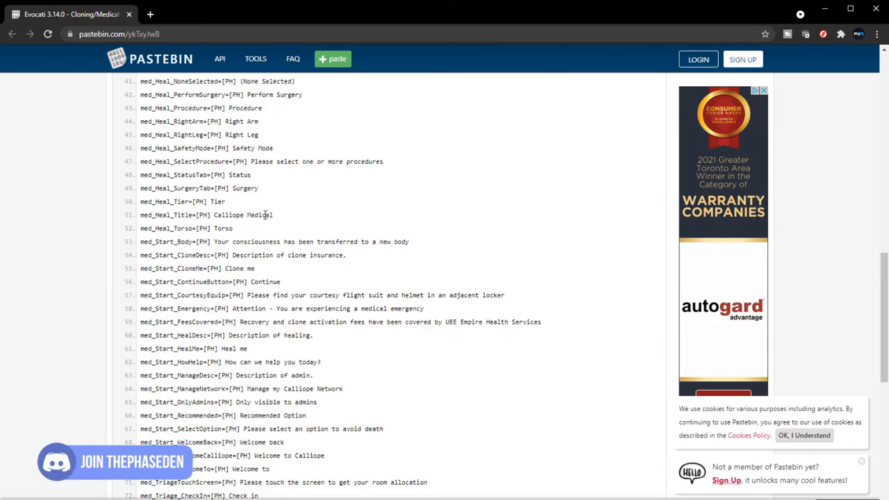
mouse_move(234, 230)
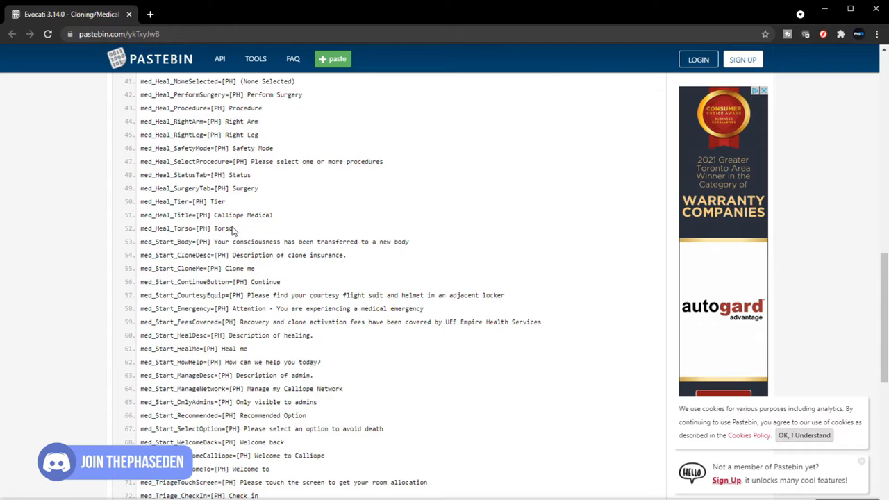
double_click(165, 214)
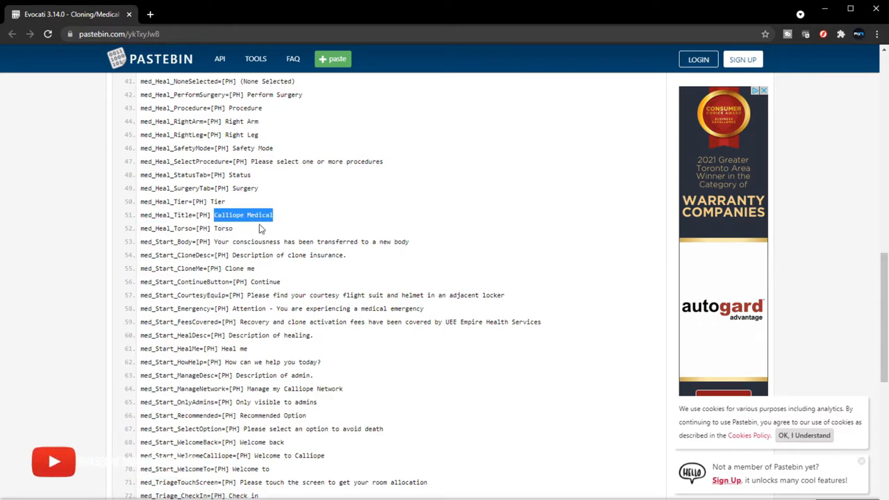
- Highlight 'Your consciousness has been transferred to a new body' on line 53
scroll(down, 3)
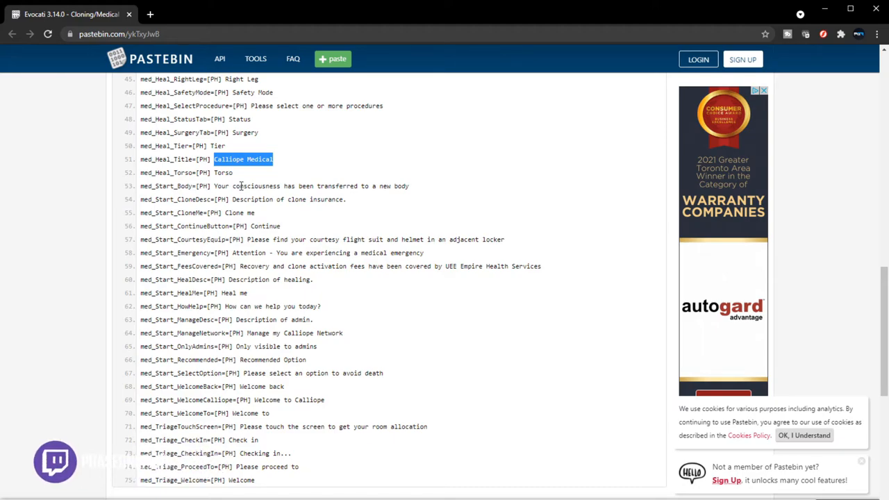
mouse_move(241, 185)
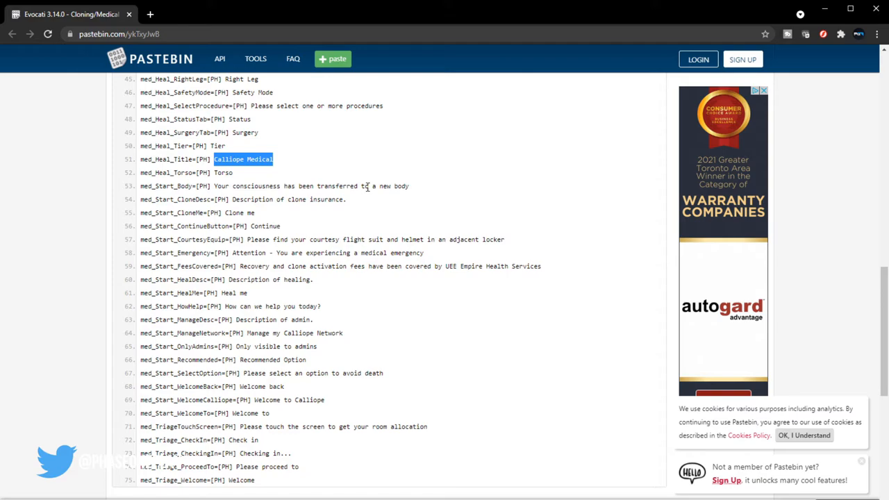
mouse_move(215, 187)
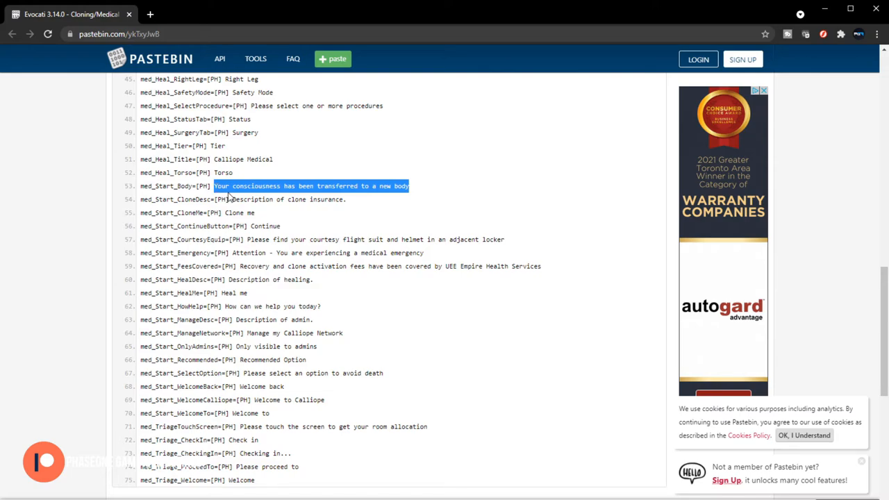
double_click(254, 199)
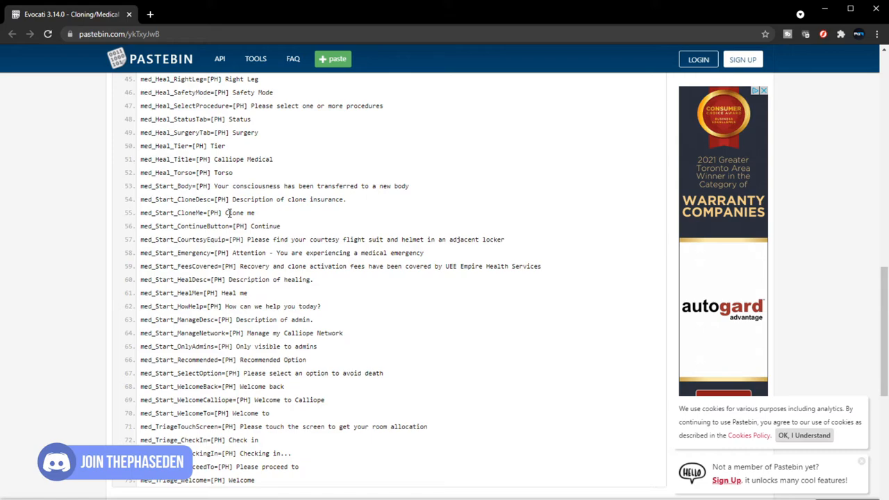
mouse_move(255, 236)
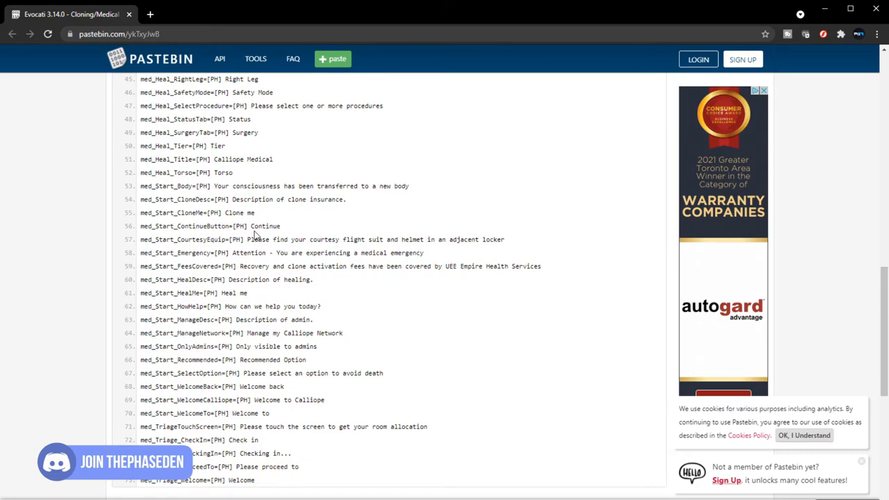
mouse_move(344, 242)
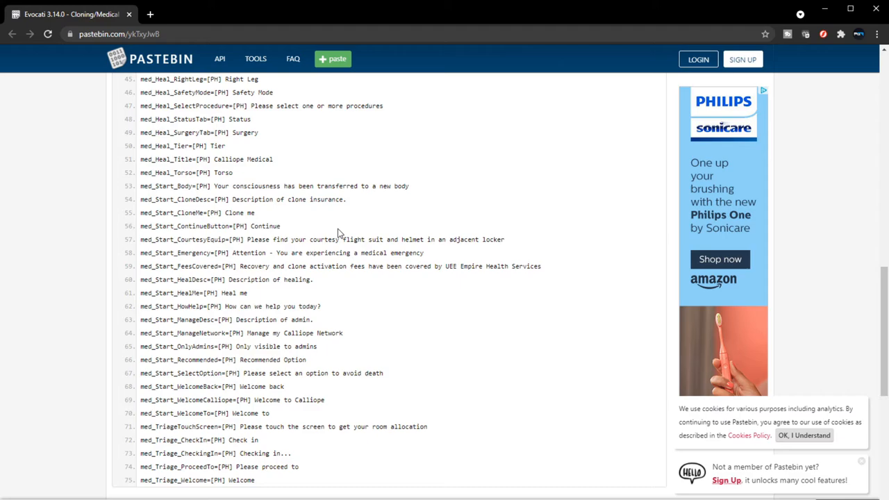
- Reach the paste's end, highlight words on lines 60 and 62, then clear the selection
scroll(down, 3)
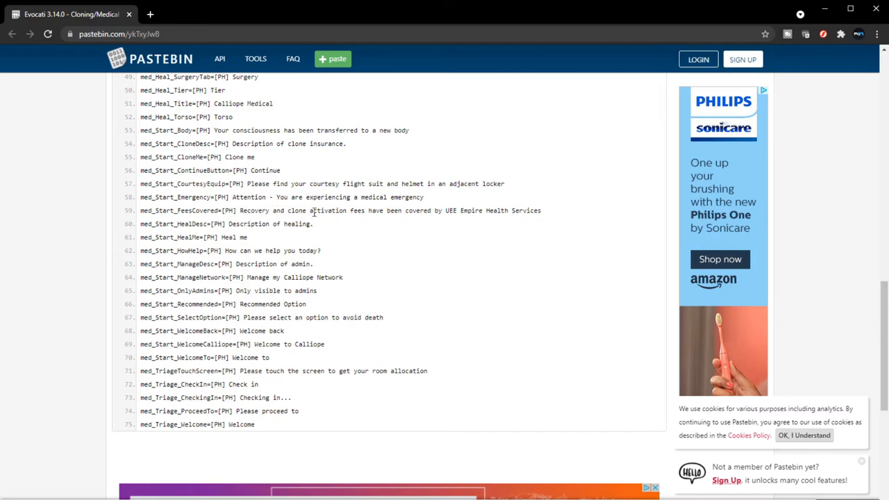
mouse_move(422, 214)
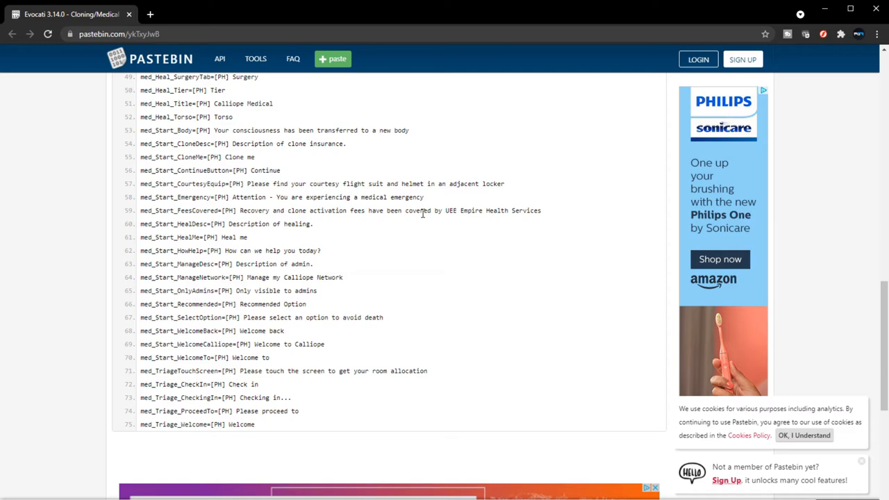
mouse_move(453, 213)
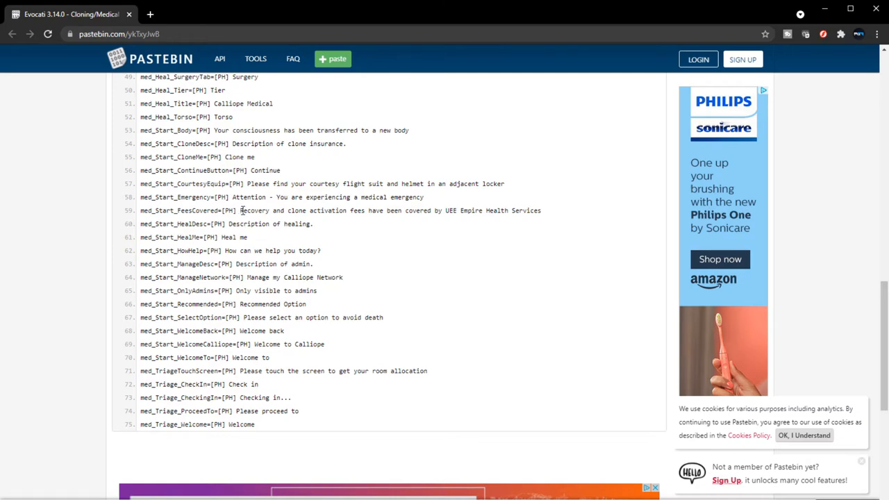
drag(366, 210, 450, 210)
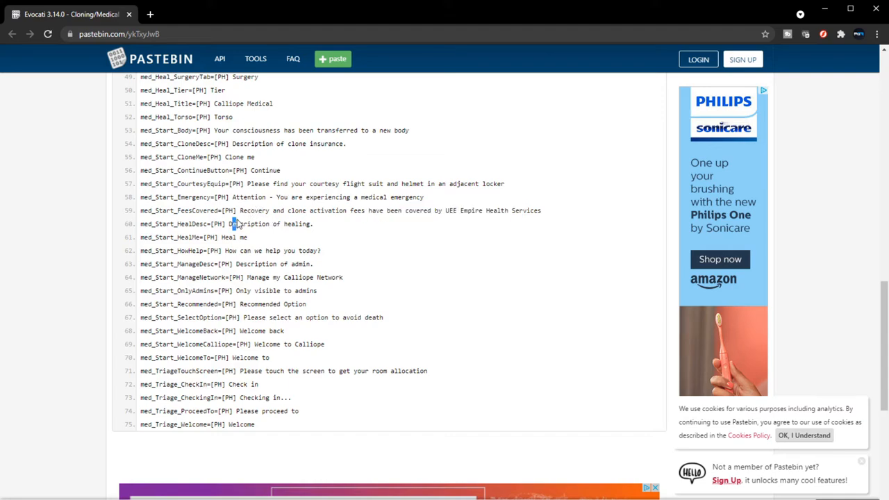
double_click(271, 224)
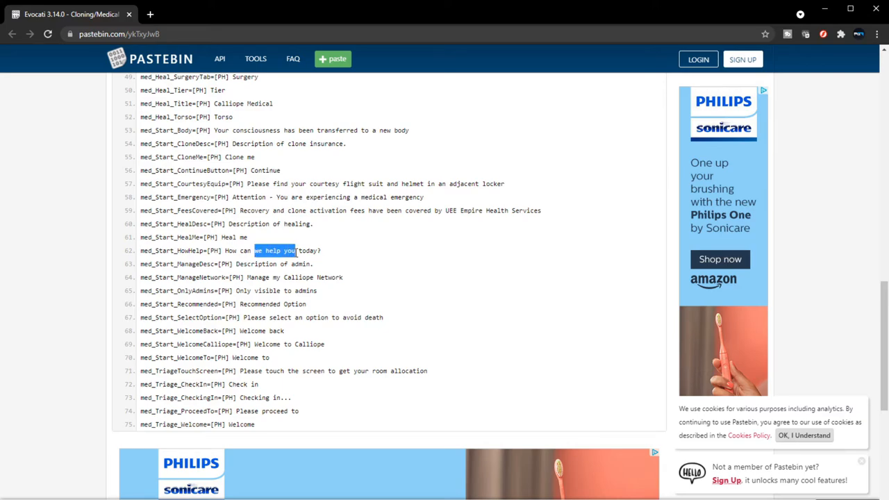
click(229, 277)
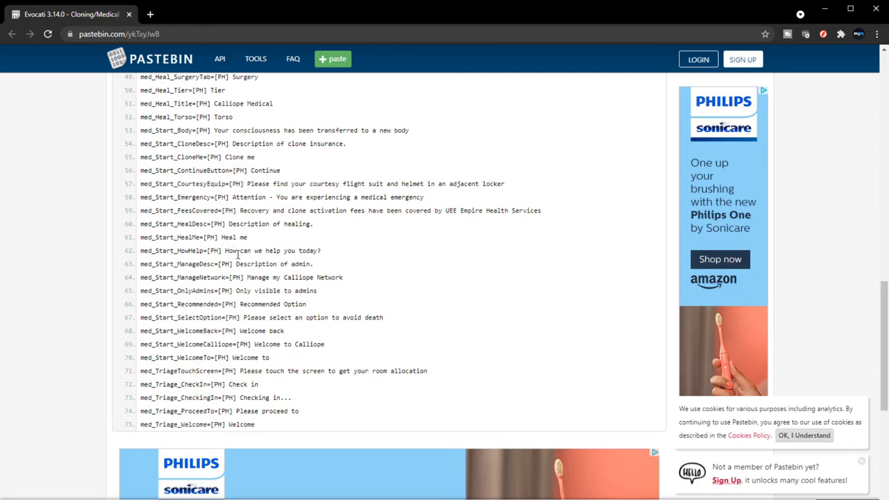
mouse_move(292, 277)
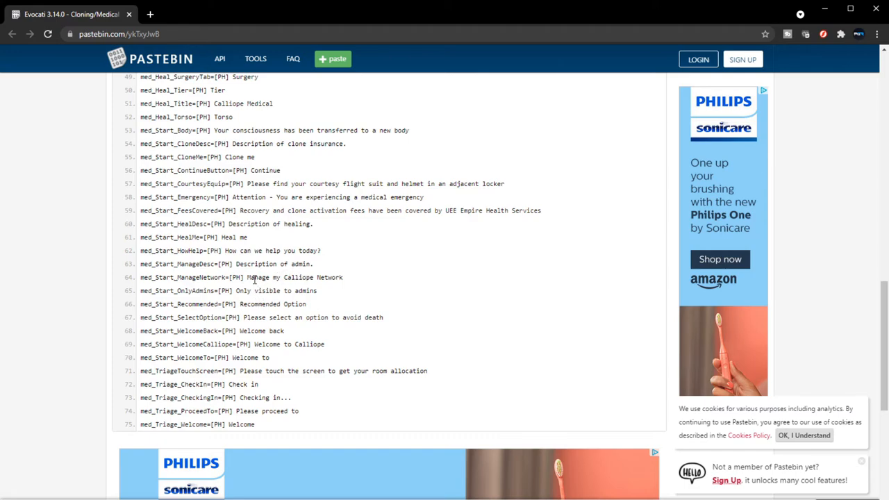
mouse_move(339, 277)
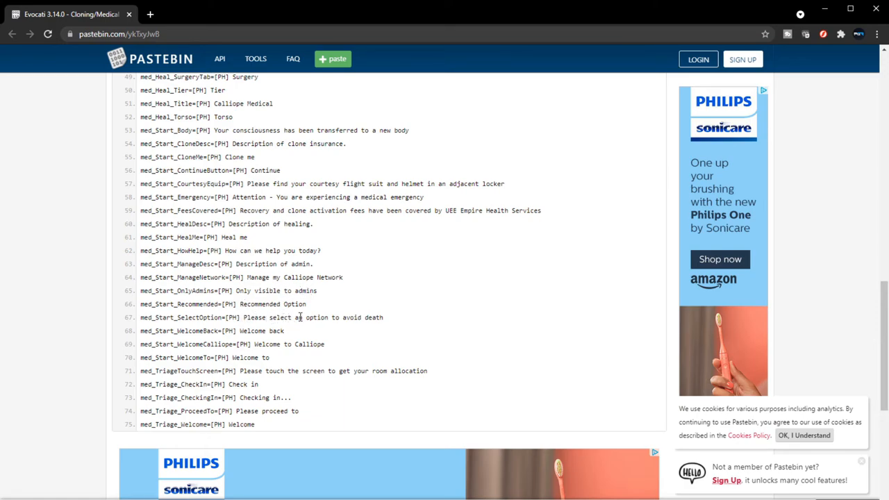
mouse_move(391, 323)
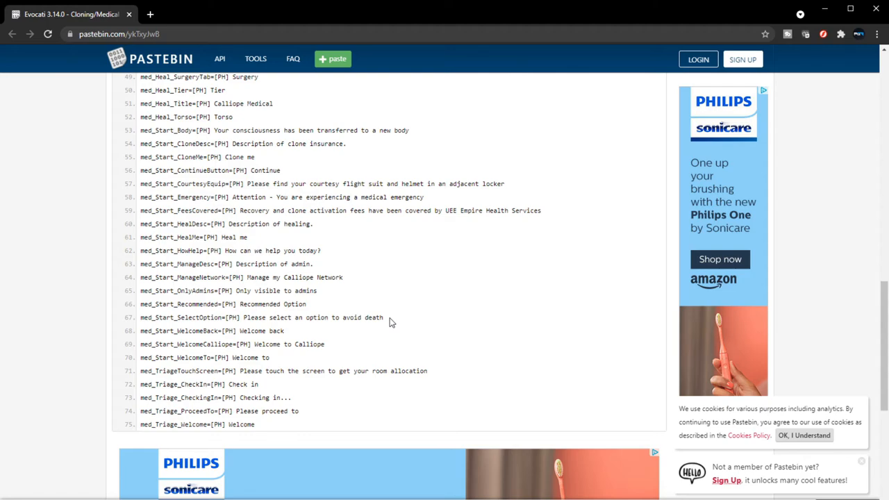
mouse_move(236, 346)
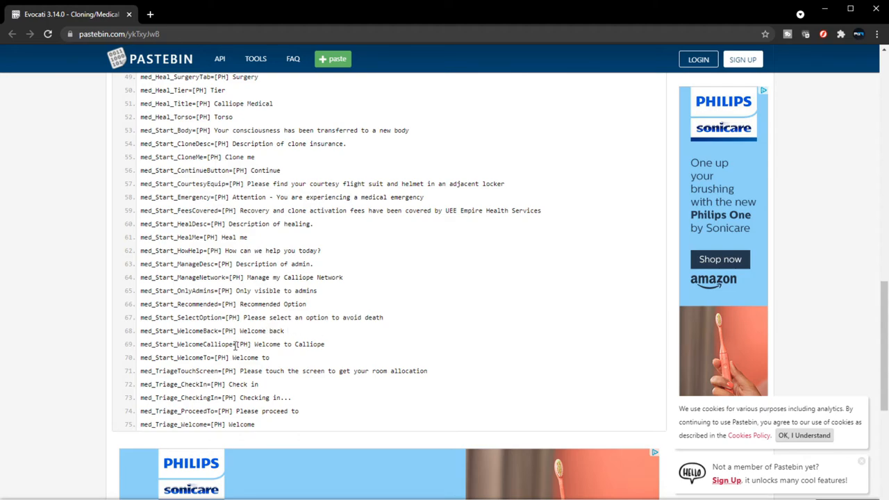
mouse_move(264, 356)
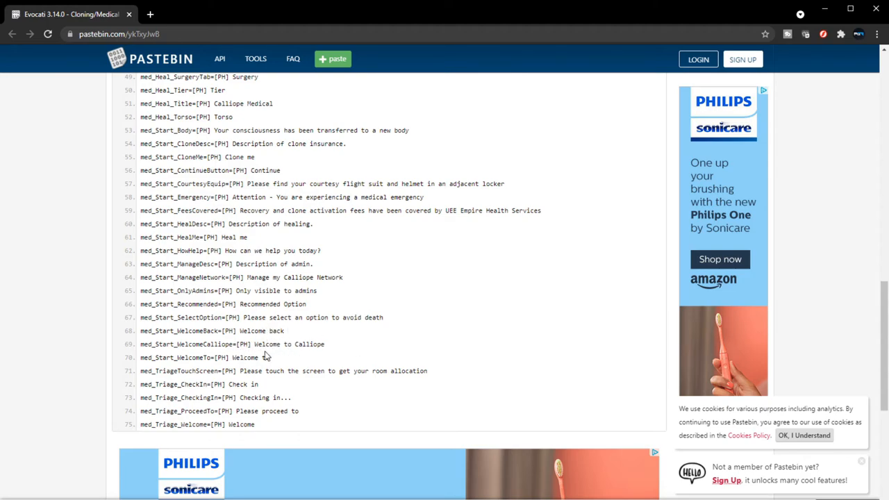
mouse_move(428, 371)
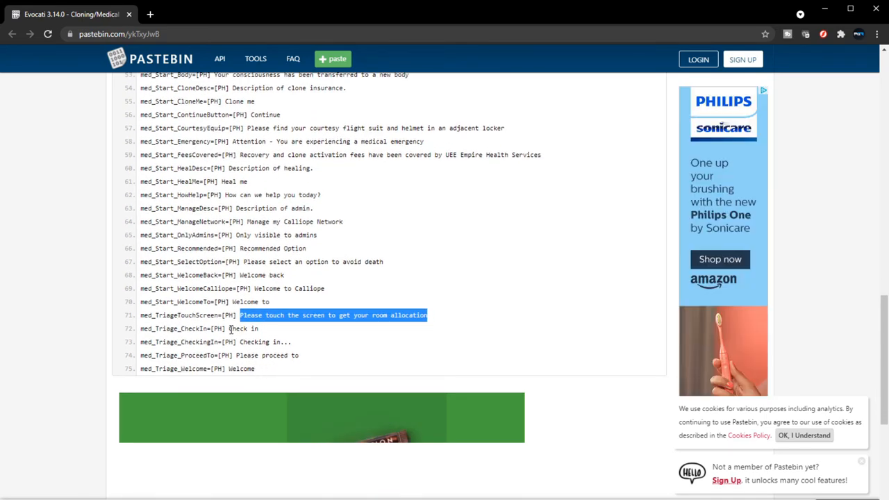
- Select the words 'Check in' following [PH] on line 72
double_click(238, 329)
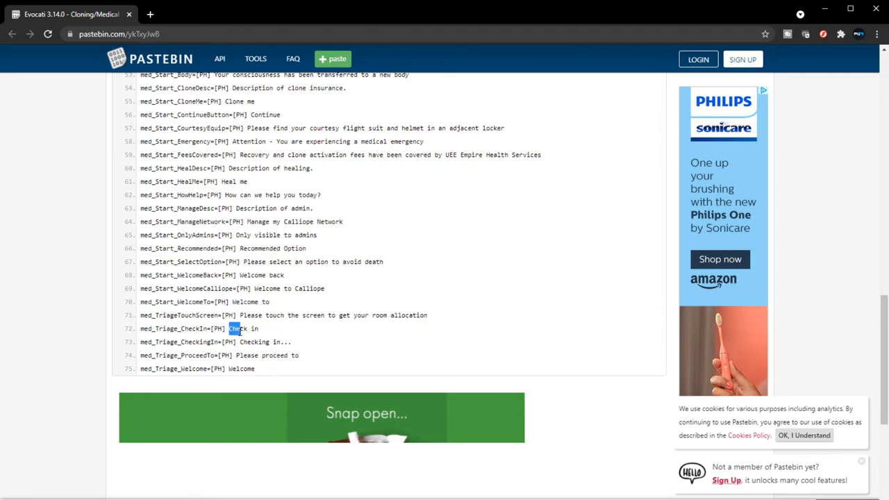
double_click(239, 329)
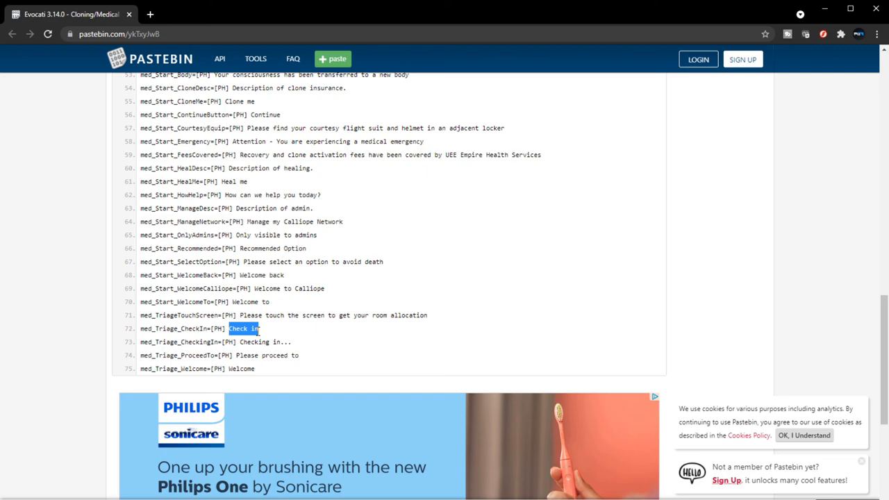
mouse_move(358, 302)
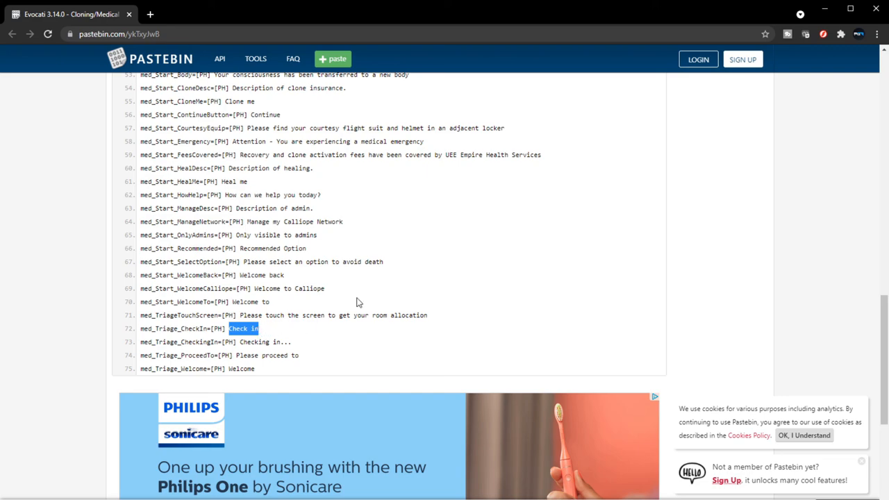